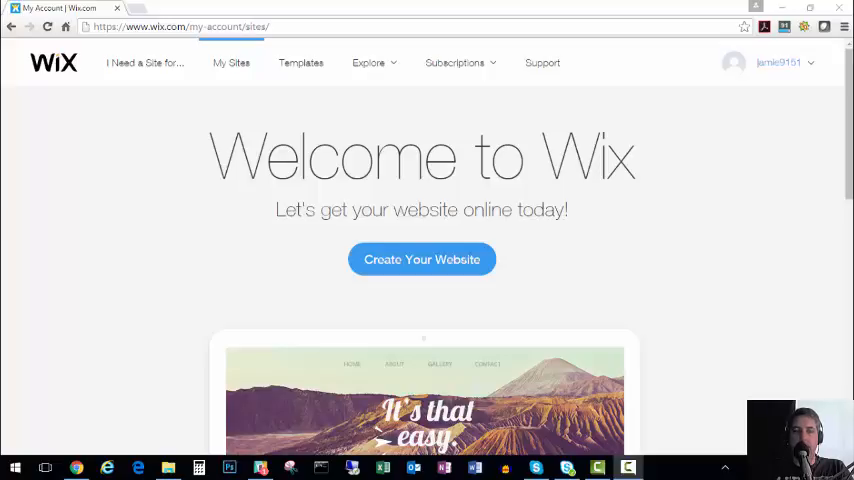
mouse_move(568, 228)
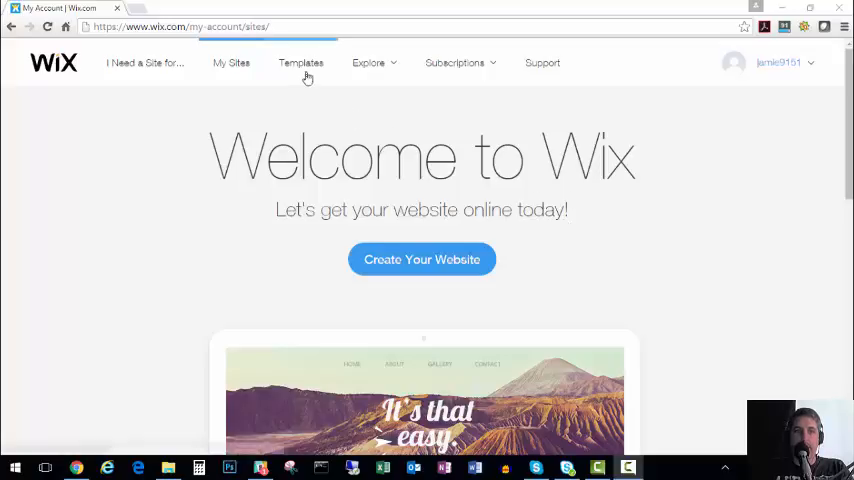
Step: Open the Wix website templates gallery and browse its first templates
click(300, 64)
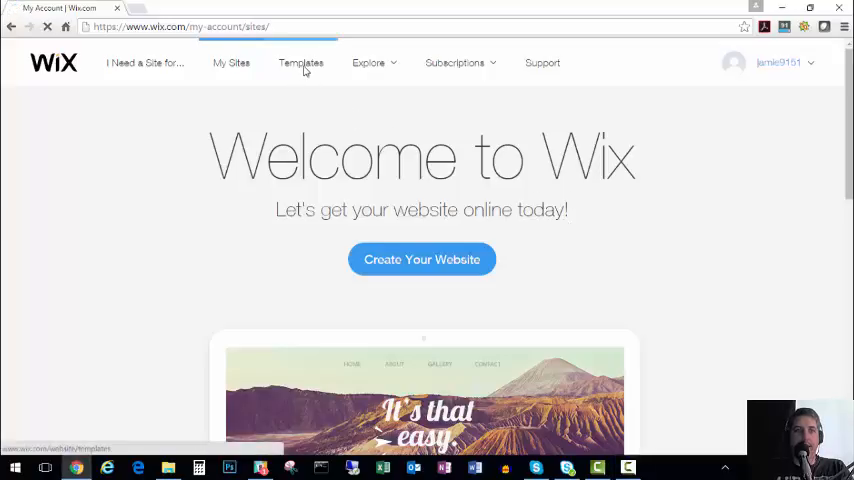
click(300, 64)
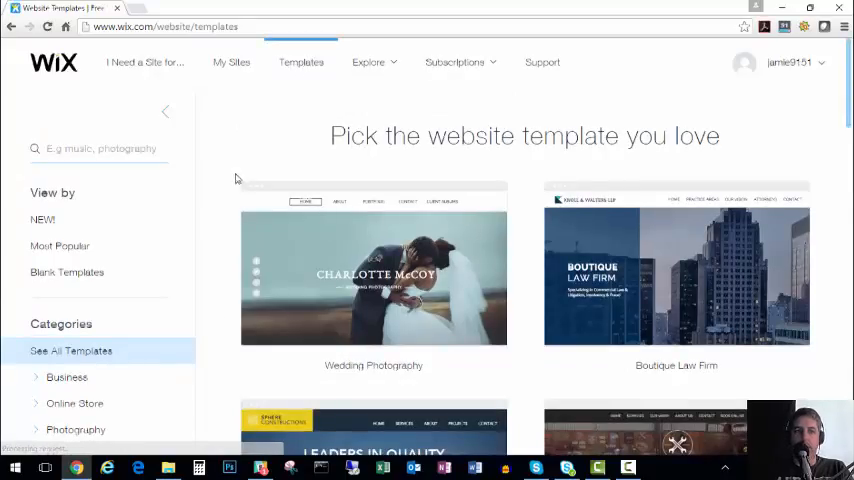
scroll(down, 3)
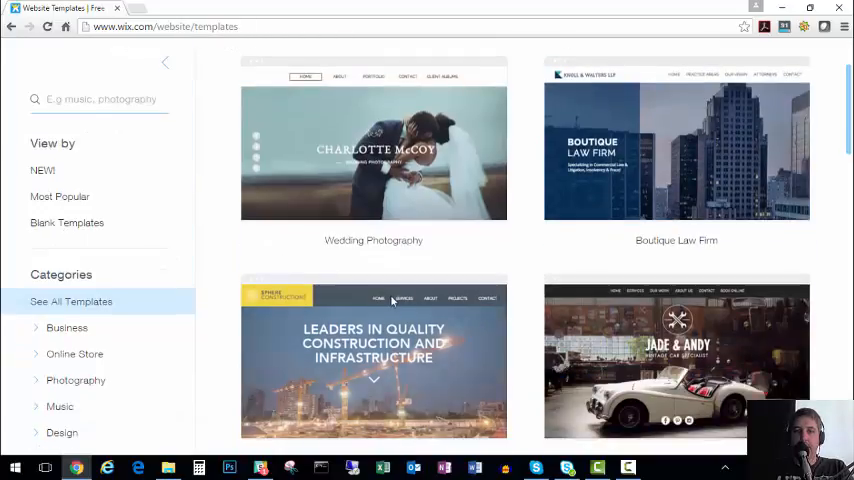
mouse_move(372, 140)
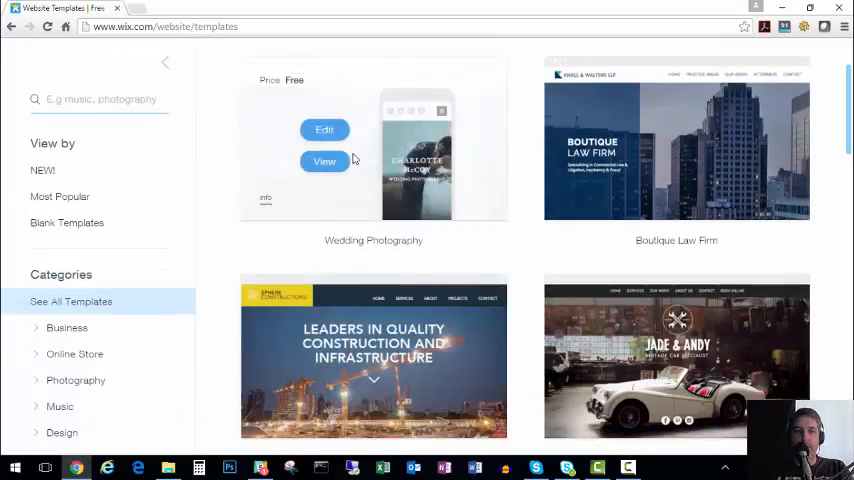
click(324, 160)
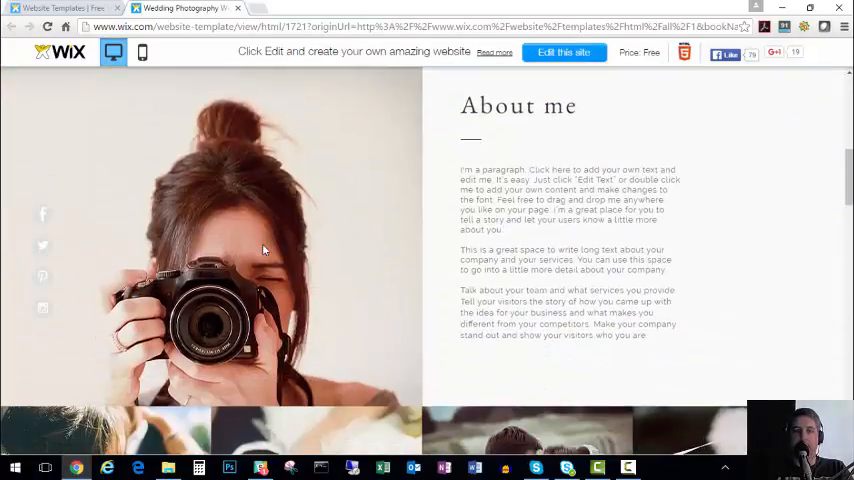
scroll(up, 3)
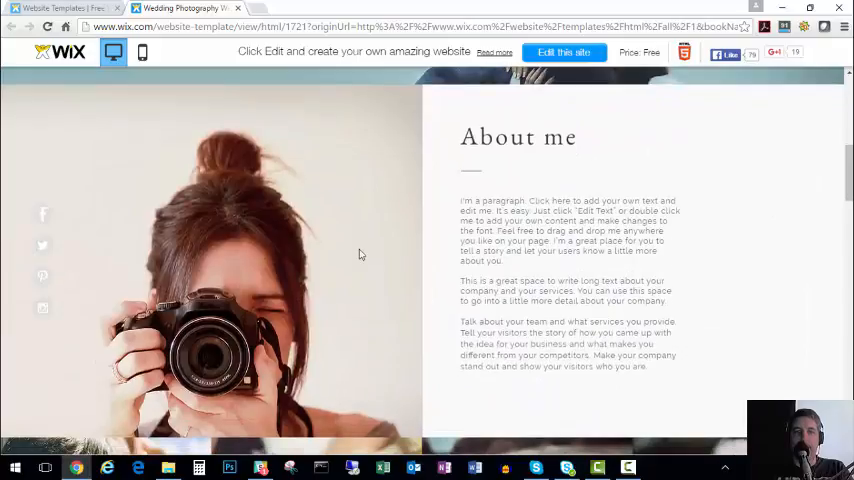
scroll(down, 3)
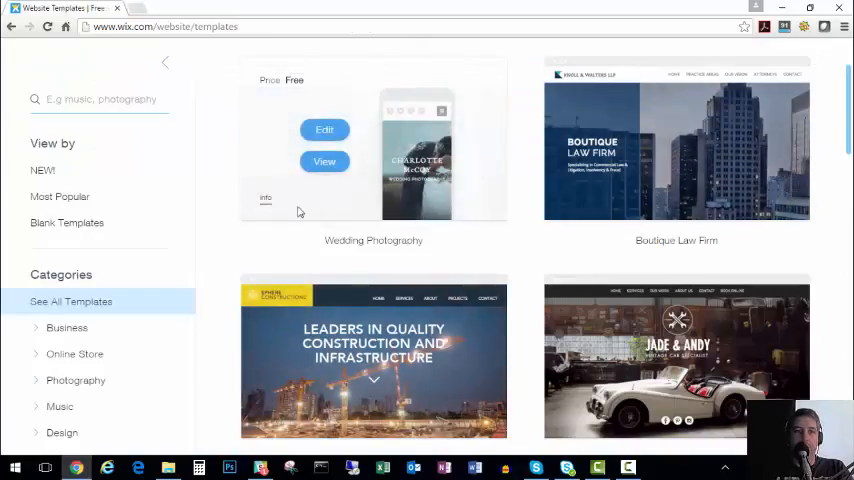
Step: Expand the Events category and show the Parties & Festivals templates
scroll(down, 3)
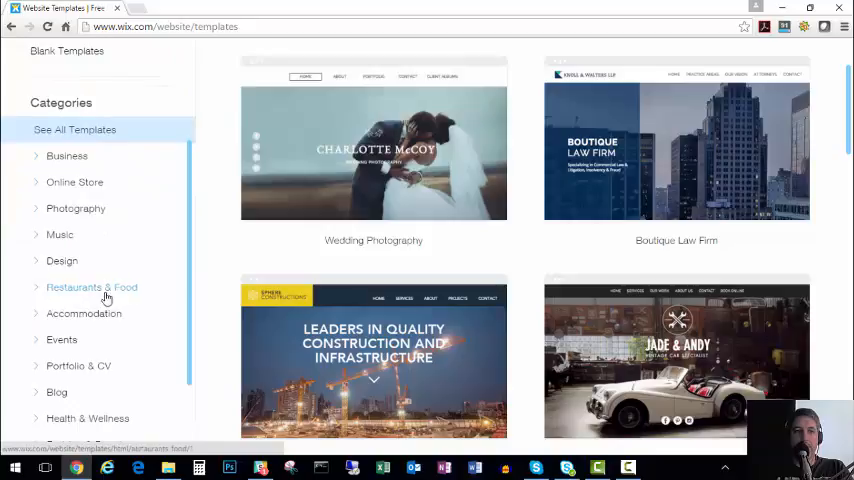
scroll(down, 3)
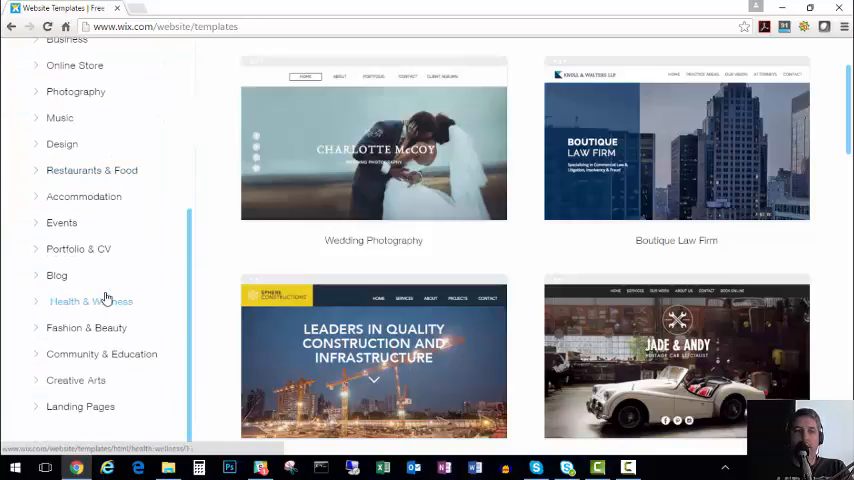
mouse_move(78, 250)
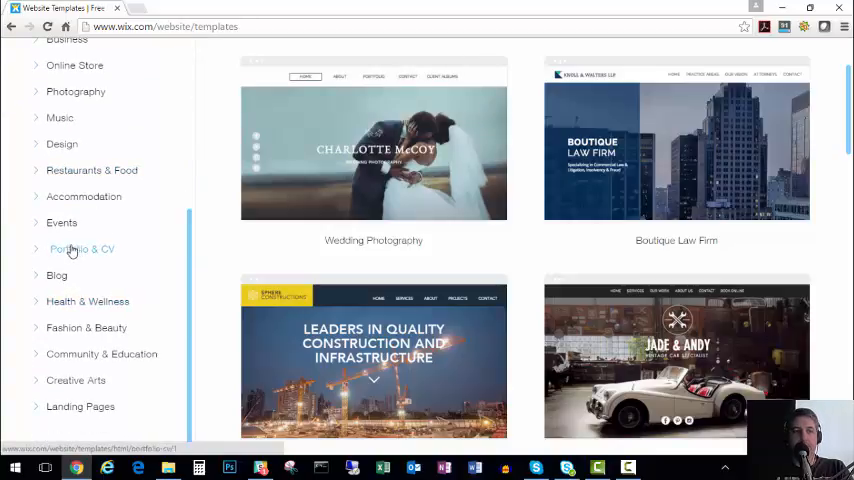
click(60, 222)
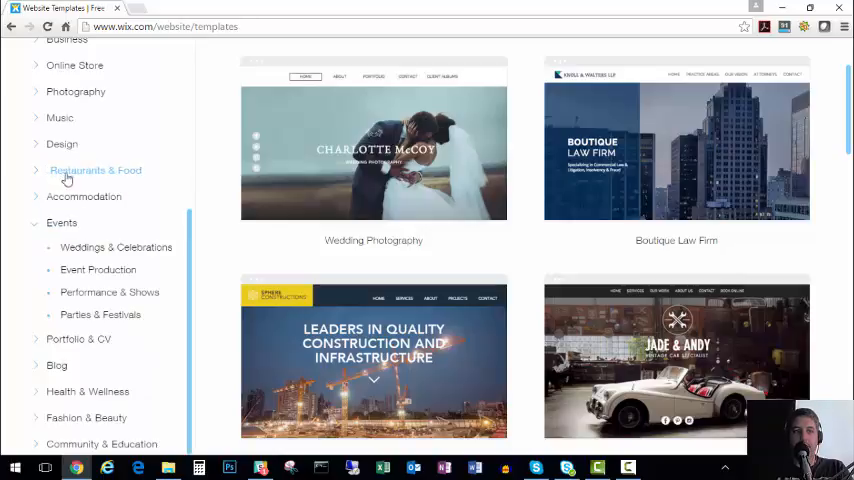
mouse_move(72, 246)
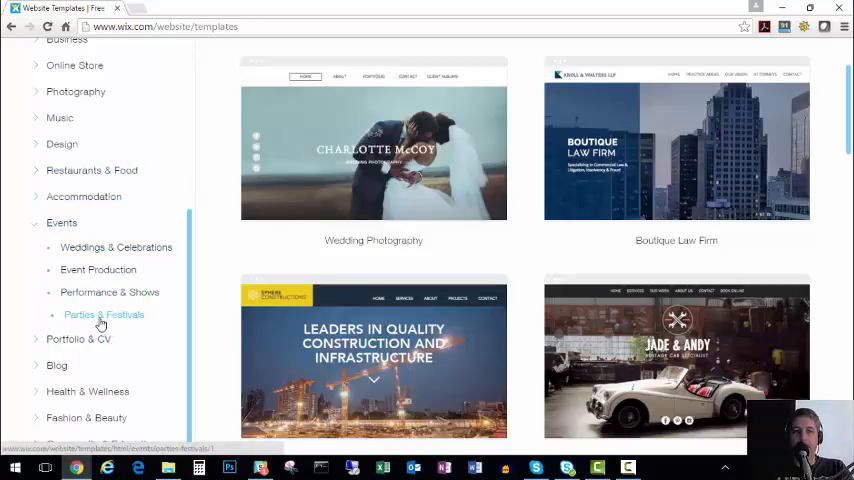
click(104, 314)
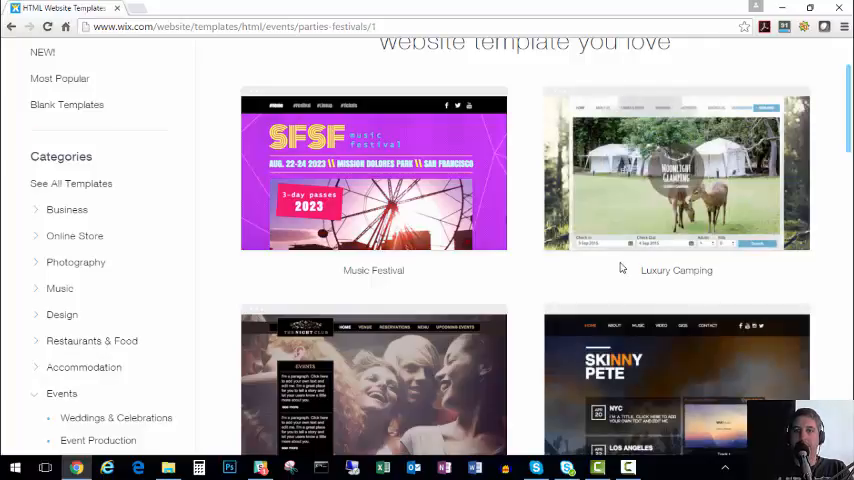
mouse_move(588, 266)
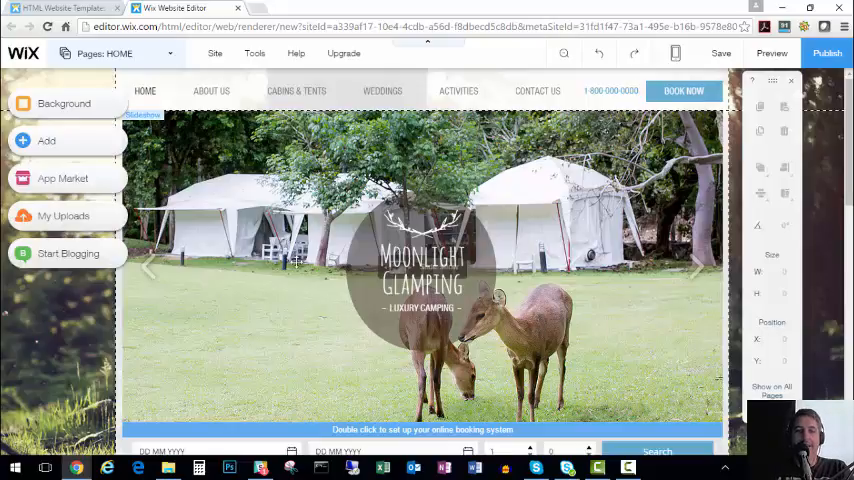
mouse_move(284, 258)
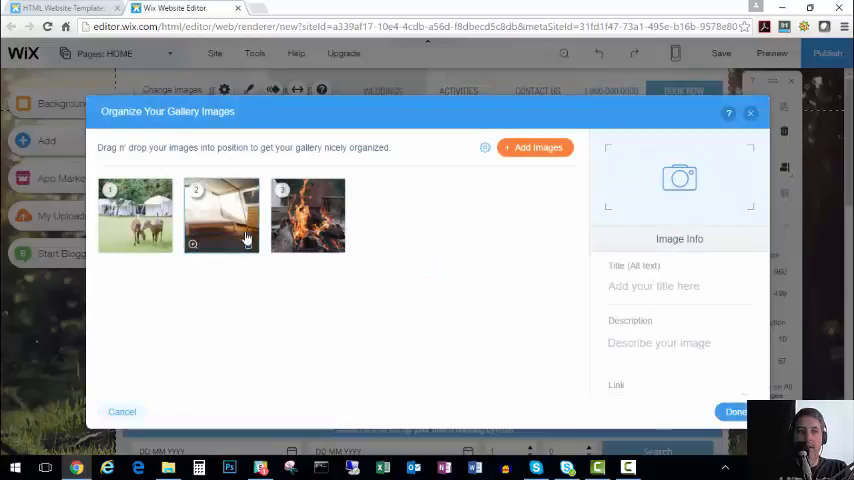
mouse_move(384, 268)
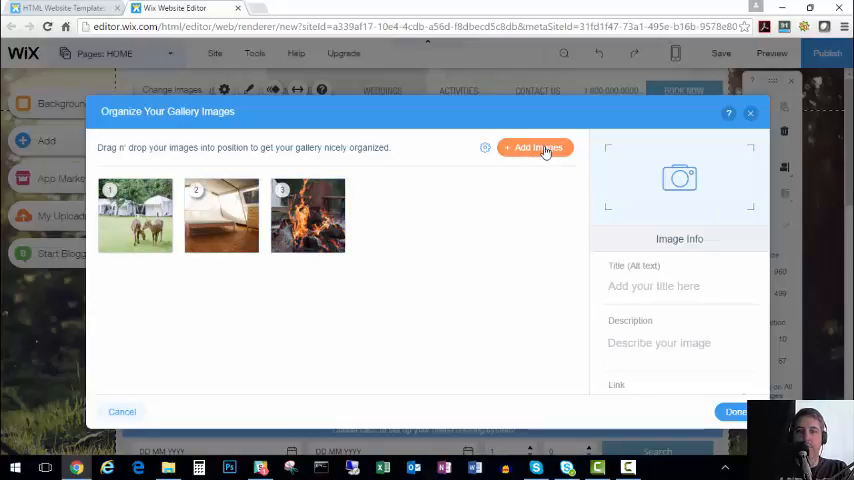
Step: Add several farm photos from My Images to the gallery
click(534, 148)
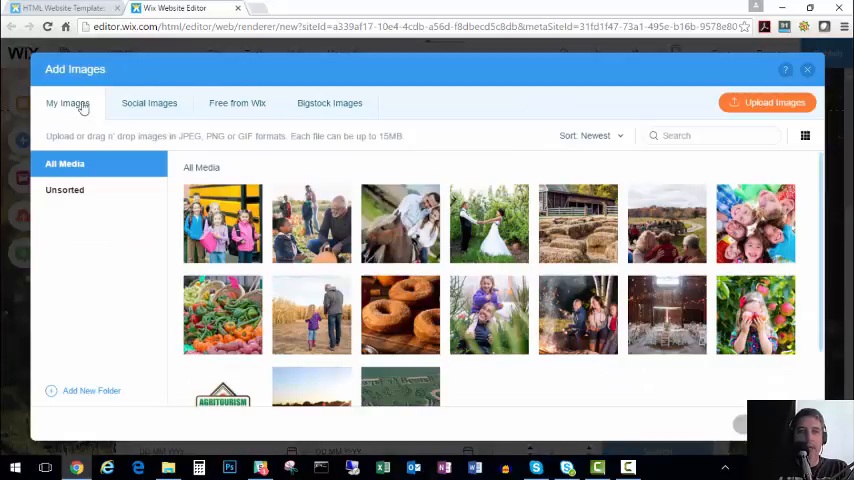
mouse_move(772, 102)
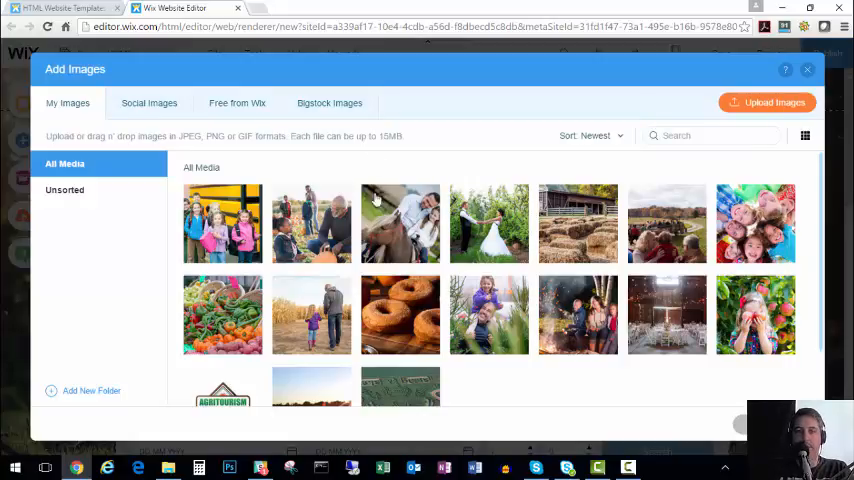
mouse_move(444, 256)
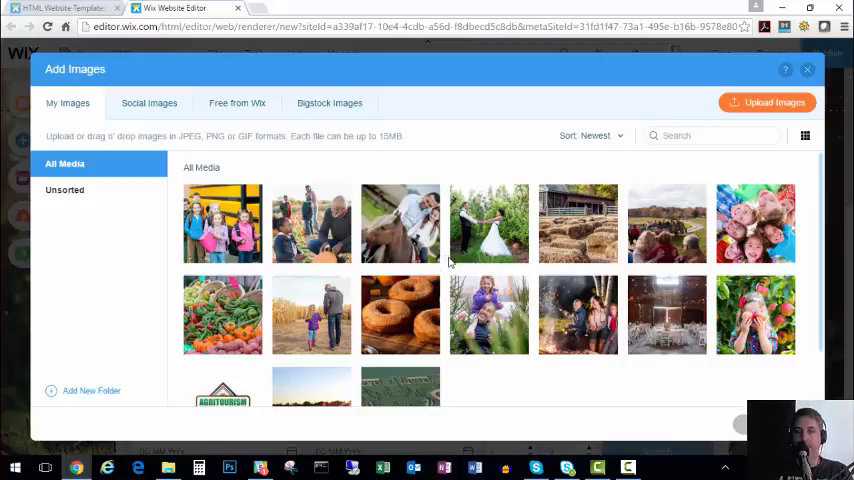
mouse_move(578, 314)
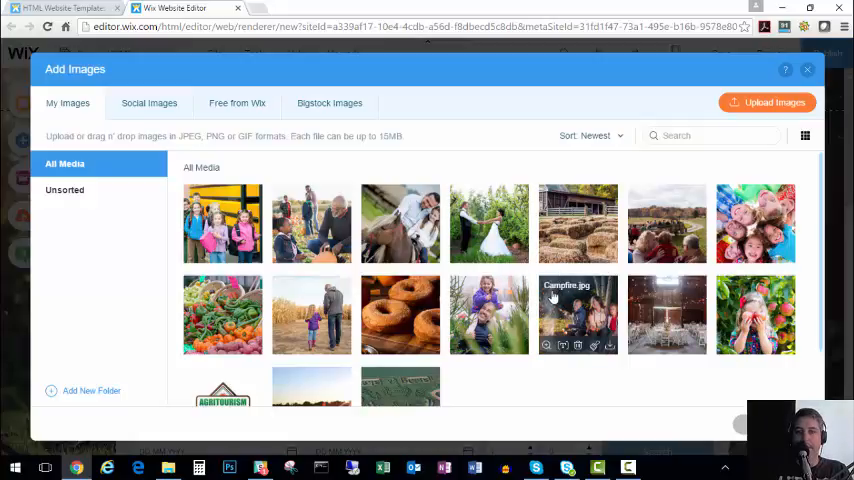
mouse_move(756, 314)
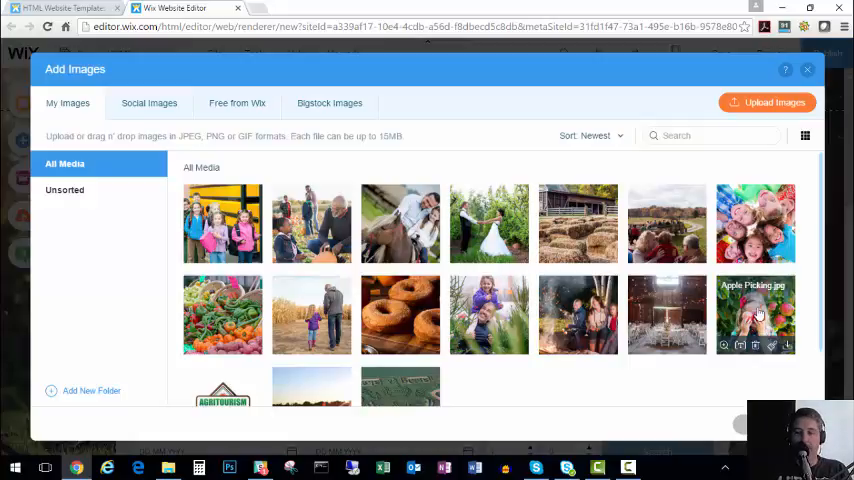
click(756, 314)
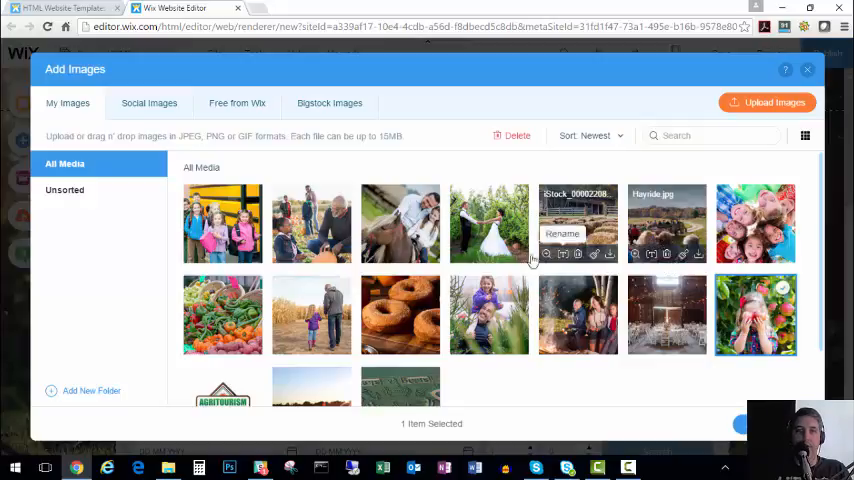
mouse_move(488, 224)
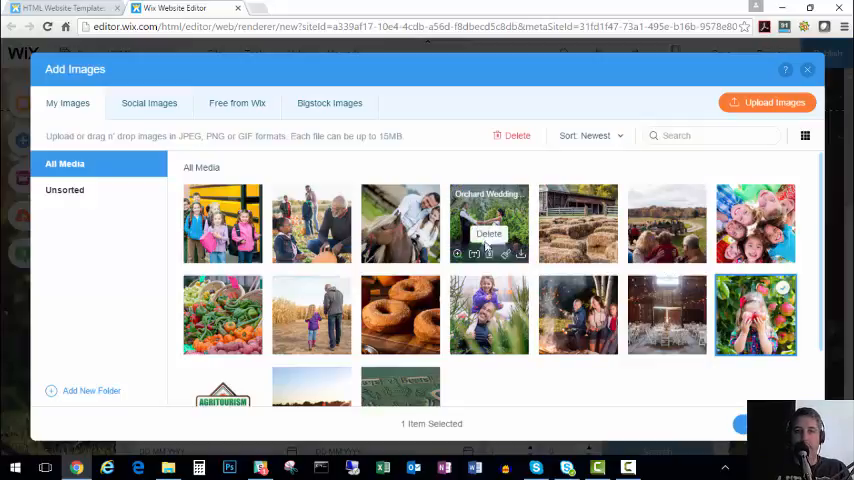
click(488, 224)
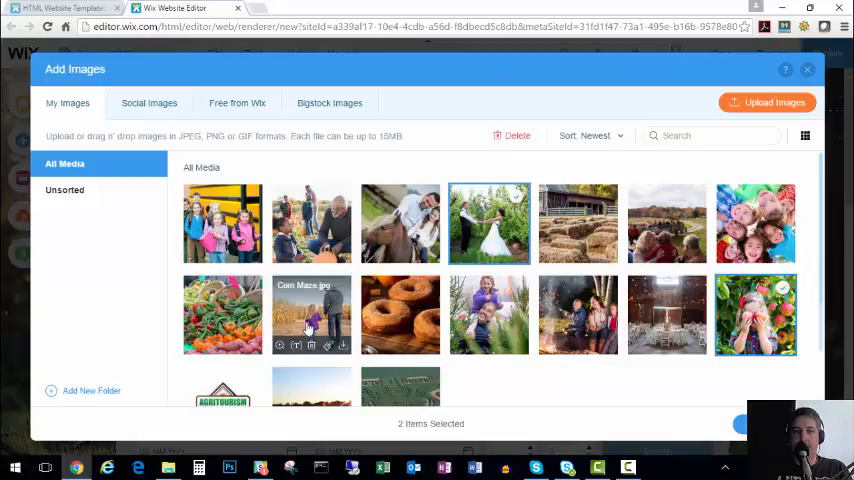
scroll(down, 3)
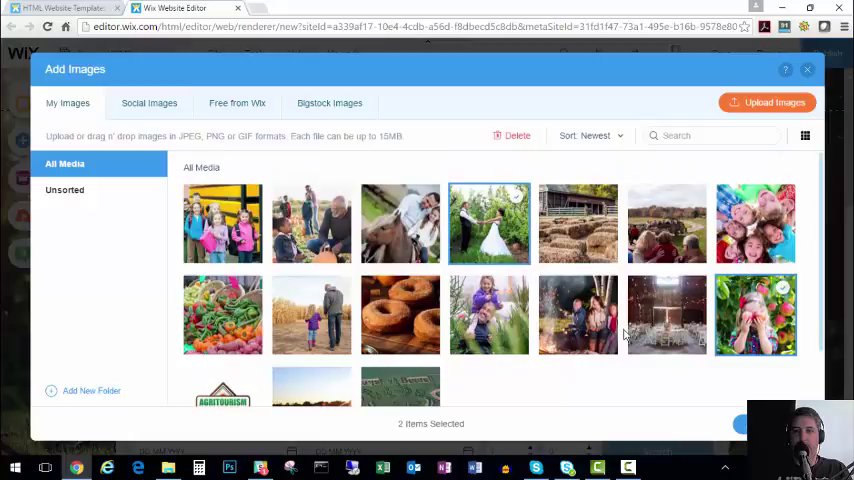
mouse_move(756, 222)
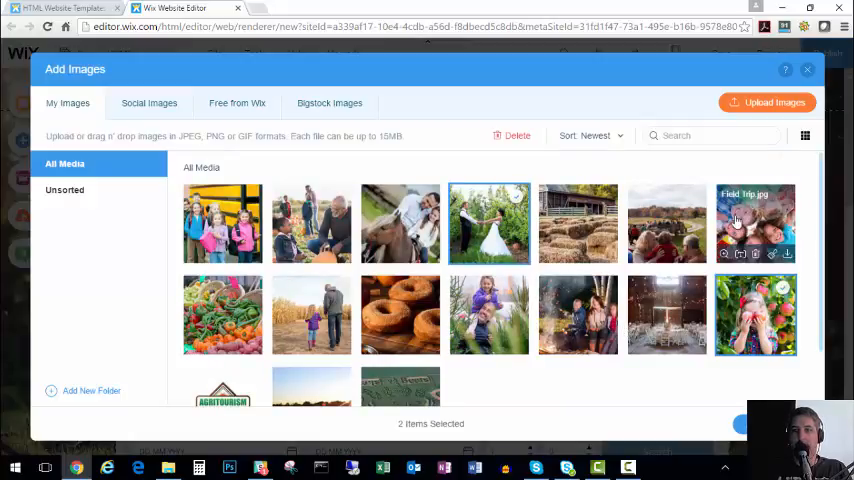
click(312, 314)
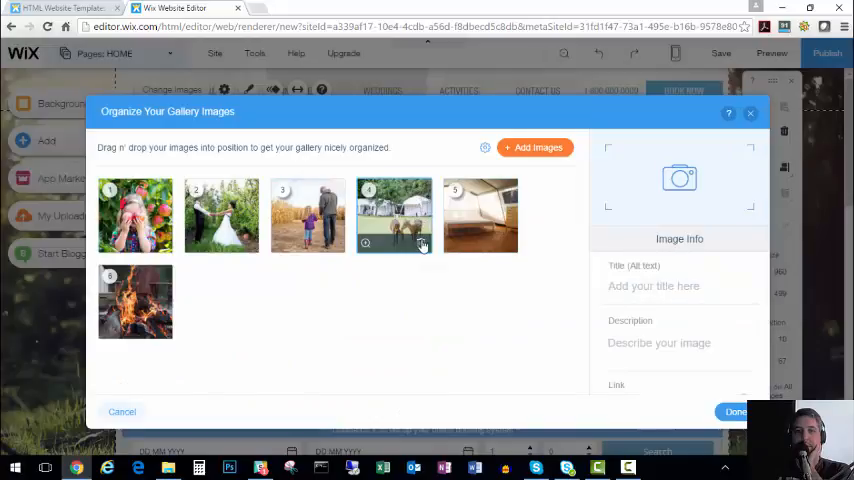
mouse_move(422, 244)
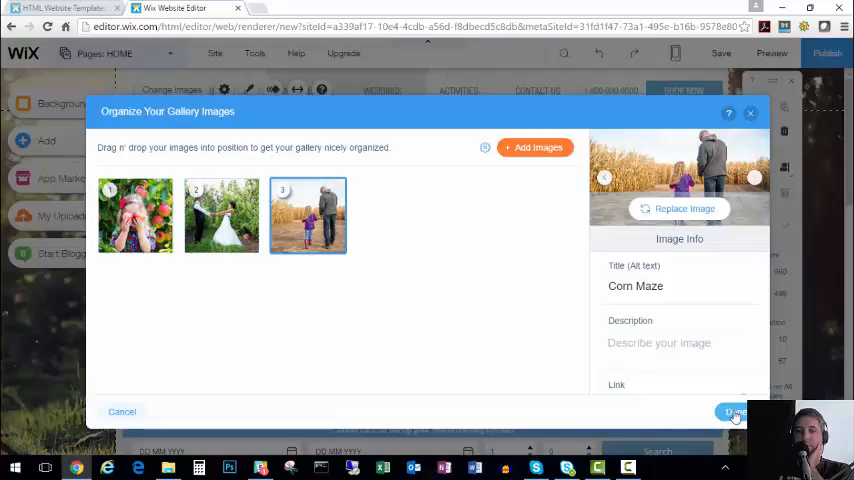
Step: Finish organizing the three header slideshow photos and close the organizer
click(736, 412)
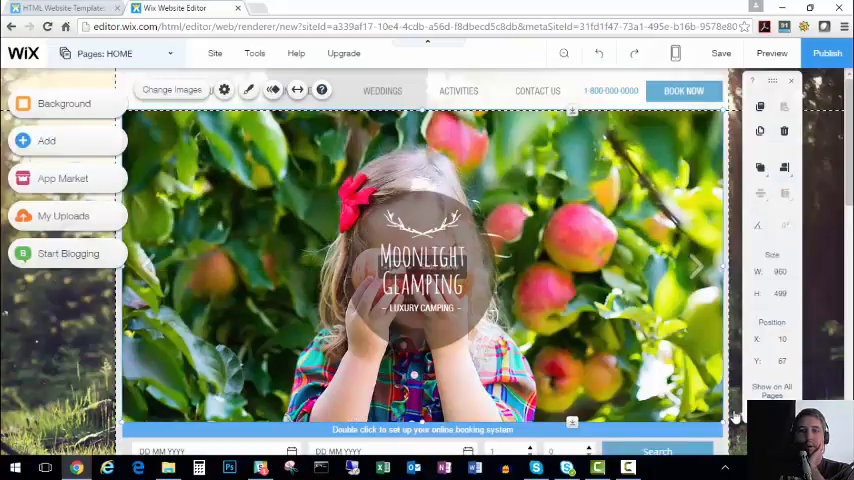
mouse_move(592, 280)
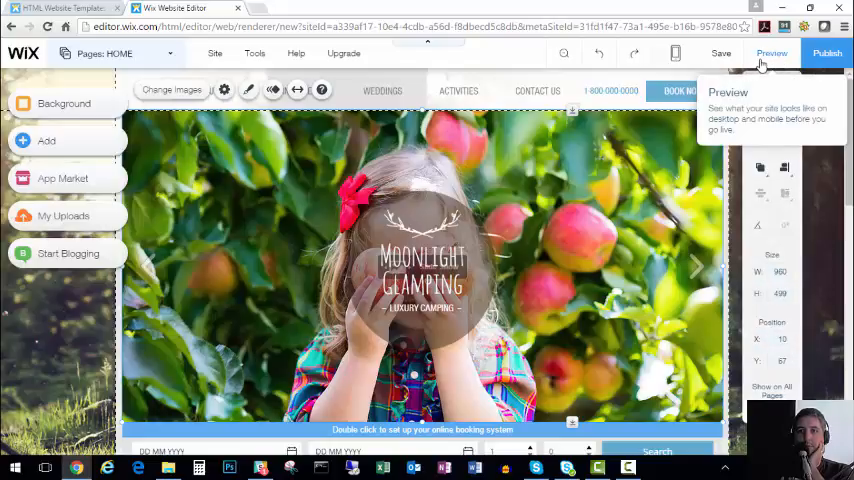
Step: Switch the Moonlight Glamping site into preview mode
click(768, 54)
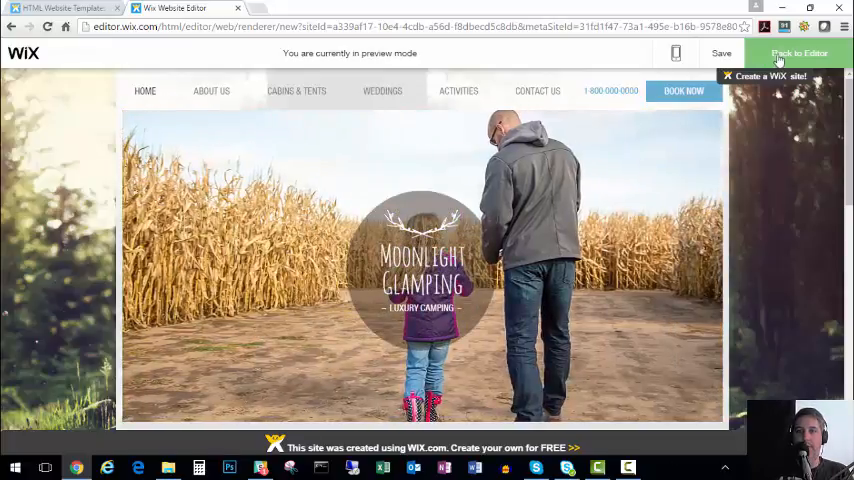
Step: Return to editing and change the heading text to FAMILY FARM FUN!
click(800, 54)
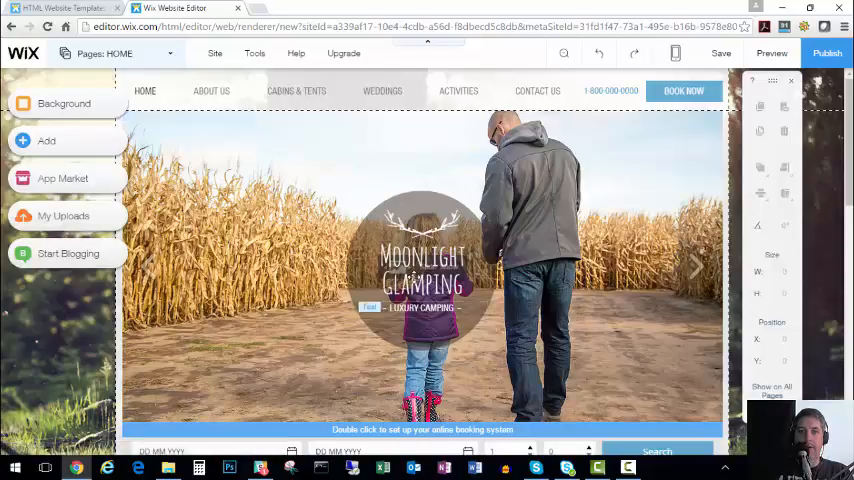
click(420, 280)
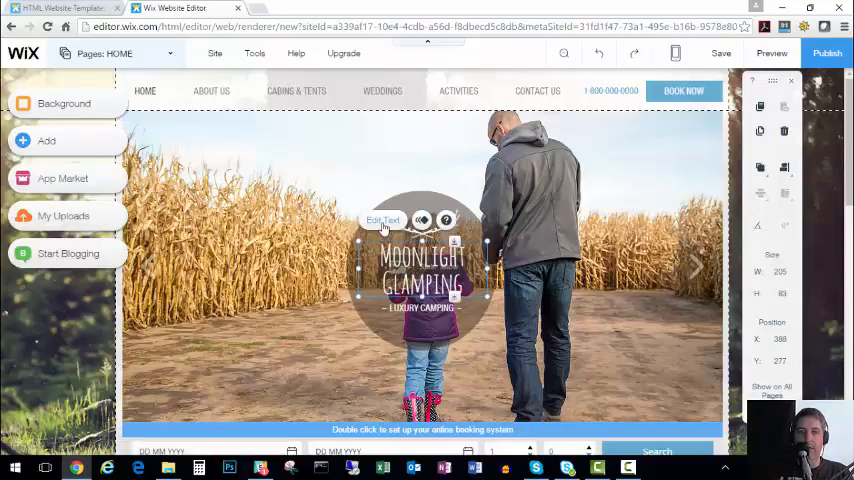
click(384, 220)
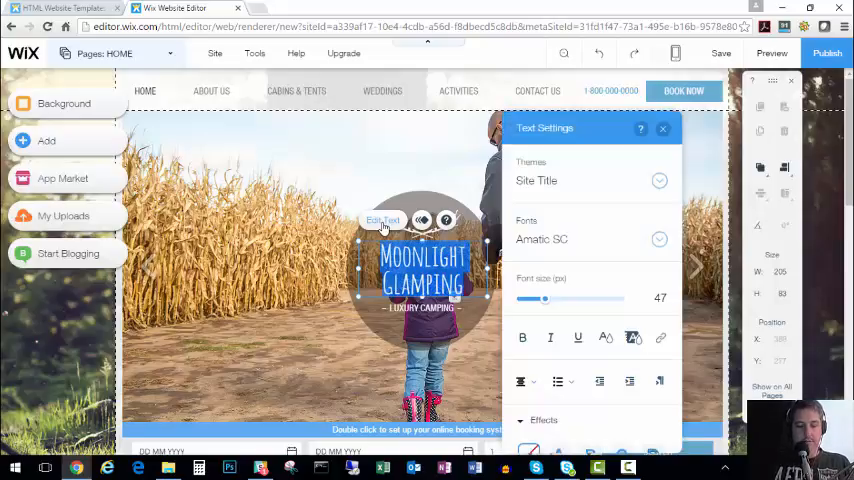
text(FAMILY!)
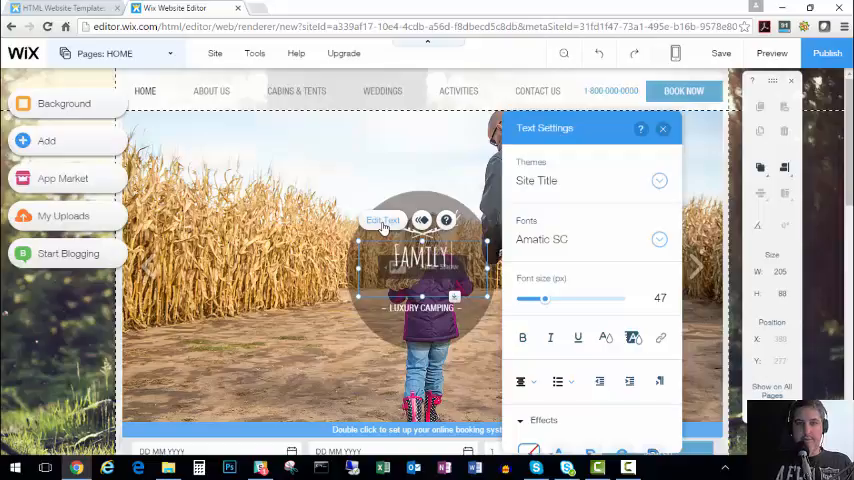
text(FAMILY FARM FUN!)
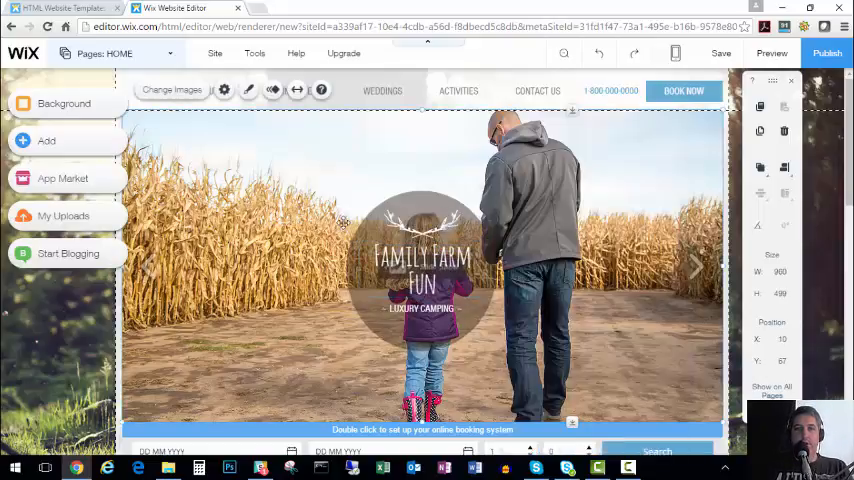
Step: Select the LUXURY CAMPING subtitle and bring up its text formatting options
click(420, 264)
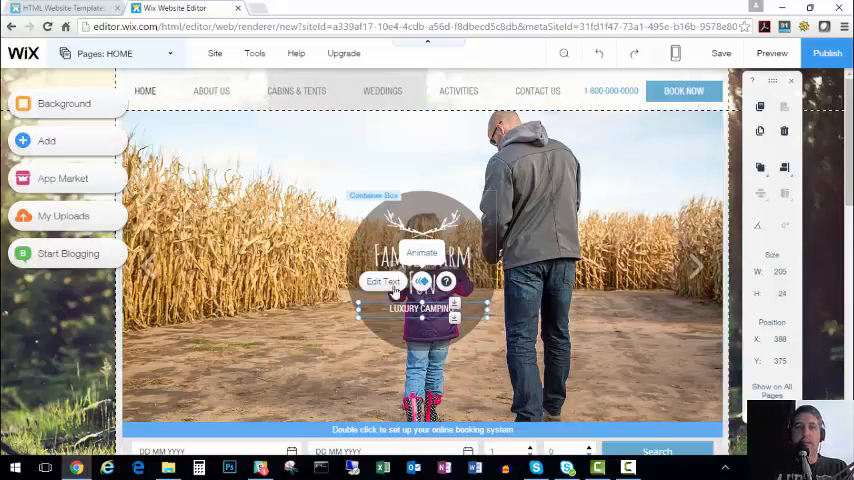
click(382, 280)
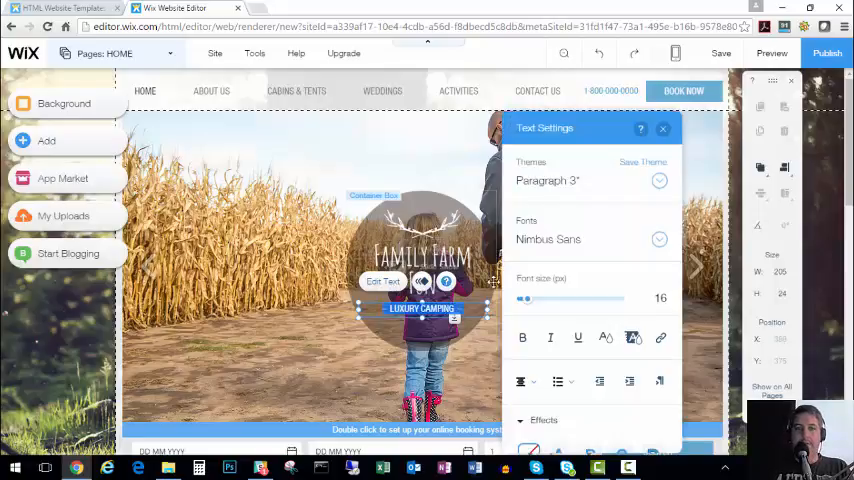
mouse_move(592, 296)
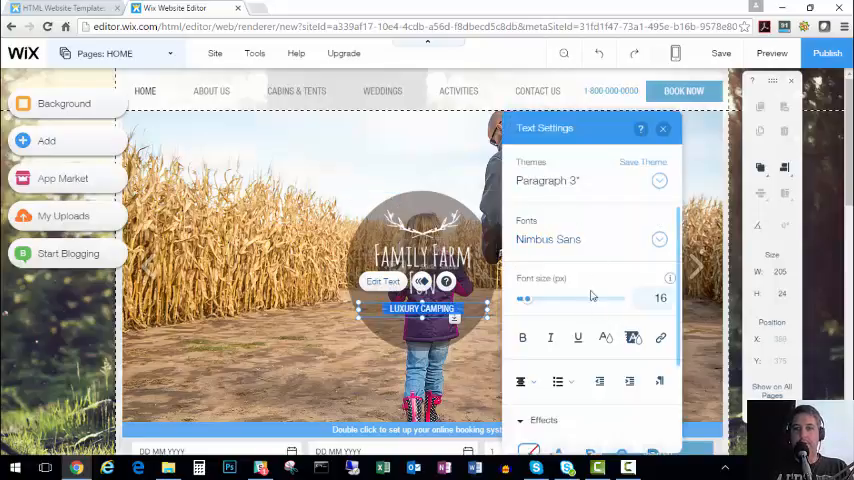
mouse_move(548, 240)
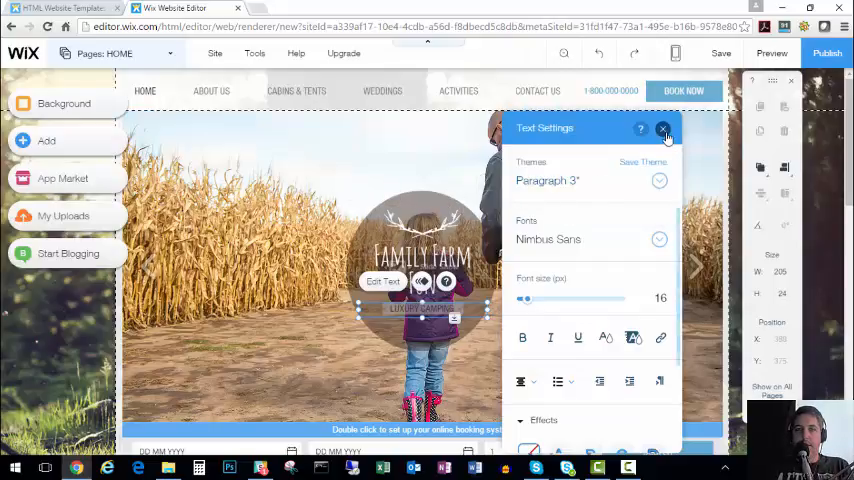
Step: Replace the antler clip art with the farm logo from My Images
click(664, 128)
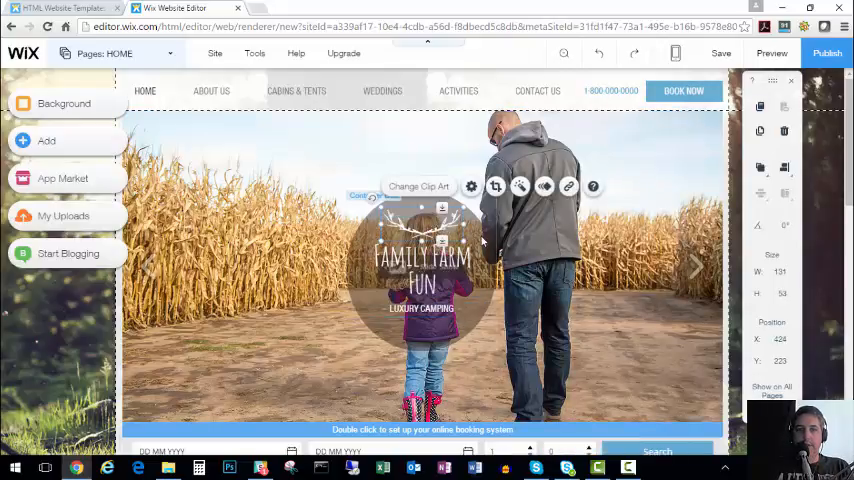
mouse_move(482, 236)
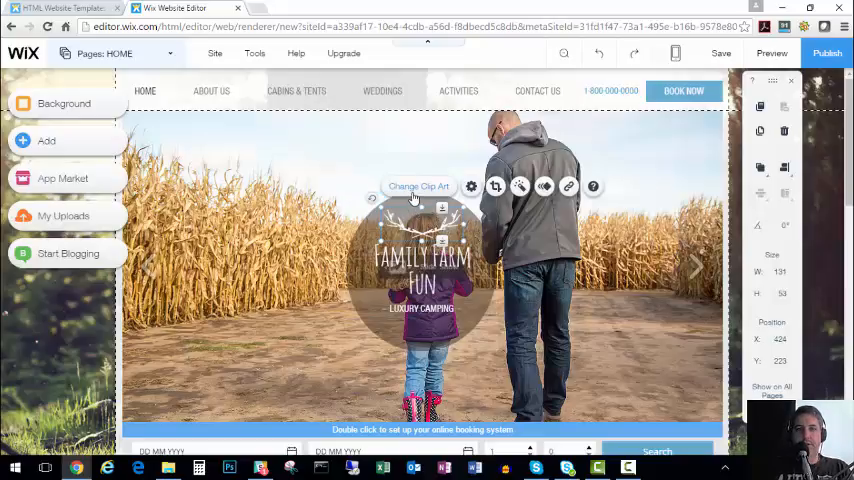
click(418, 186)
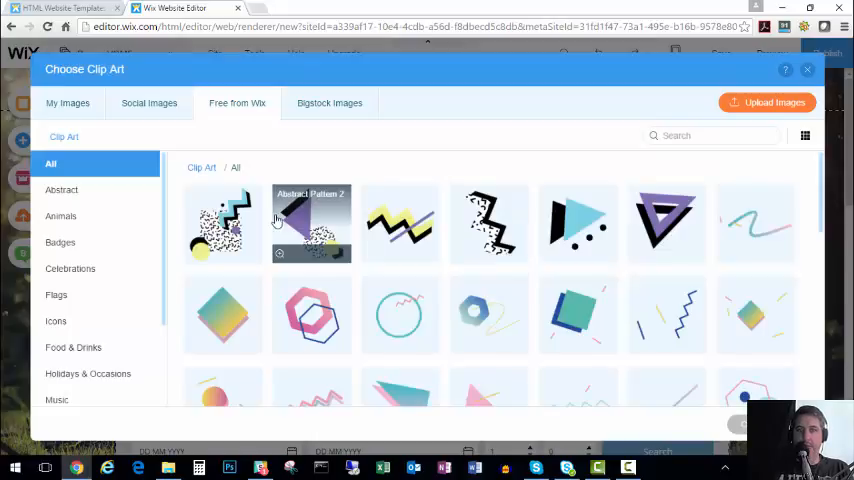
click(68, 104)
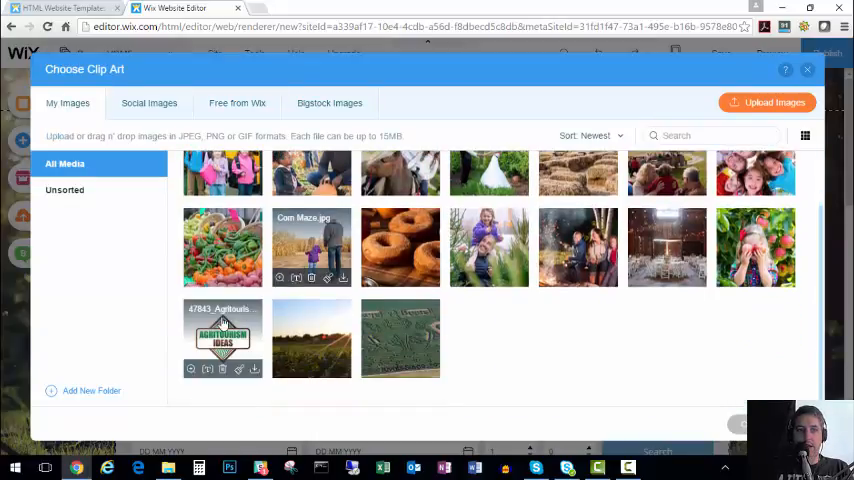
click(222, 338)
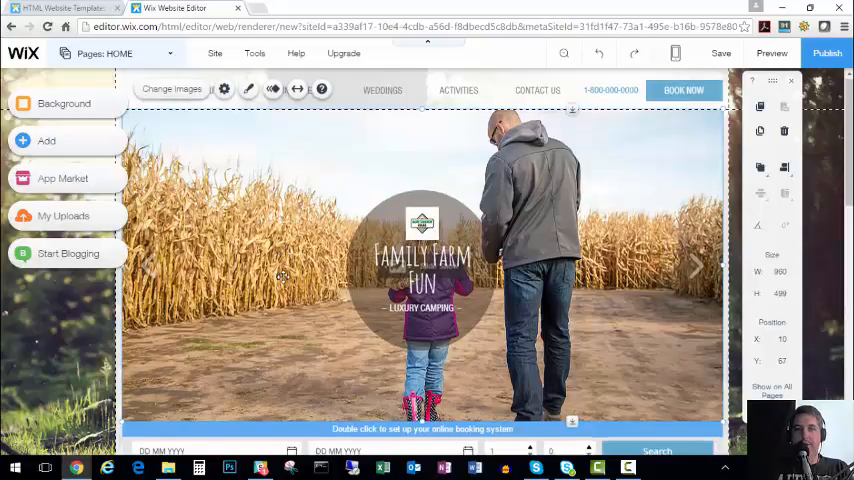
Step: Set an aerial farmland photo as the page background
scroll(down, 3)
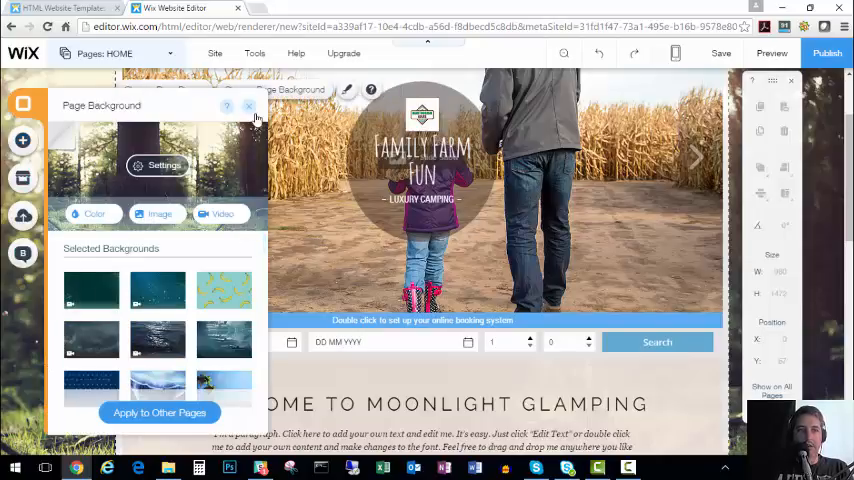
click(248, 104)
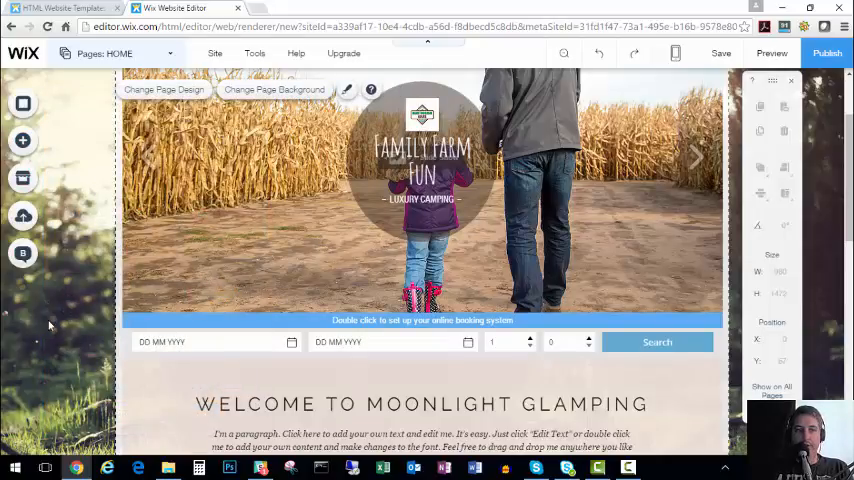
click(274, 90)
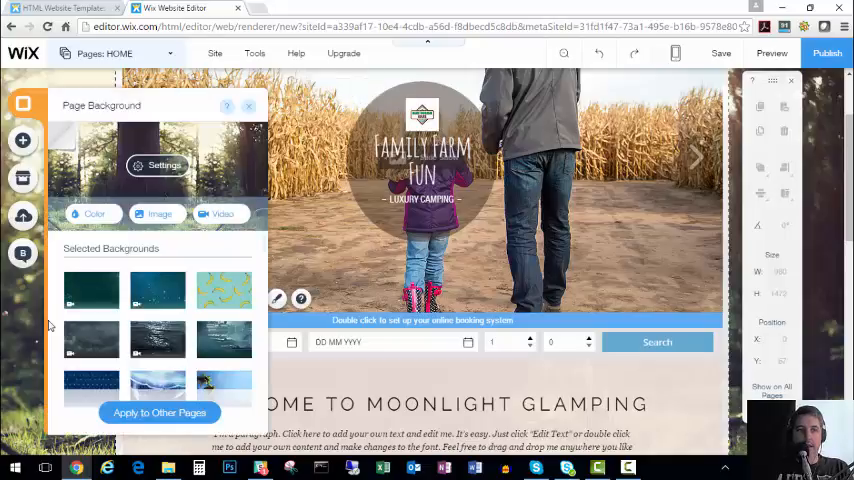
click(248, 106)
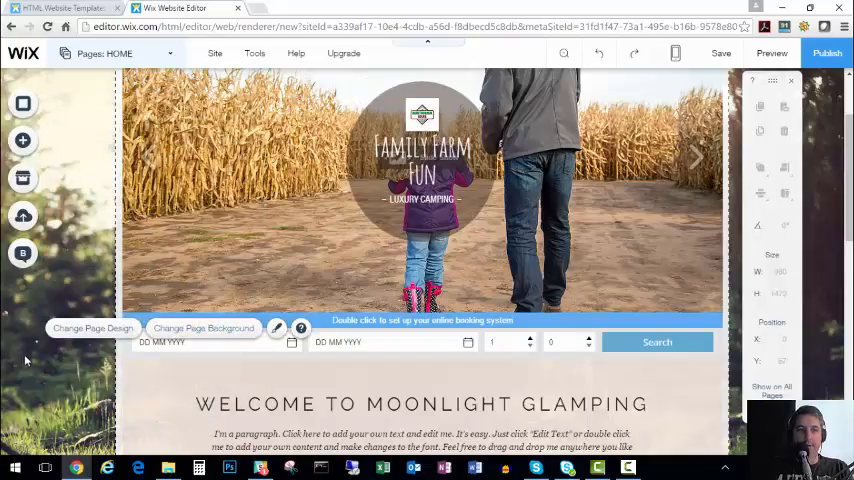
click(204, 328)
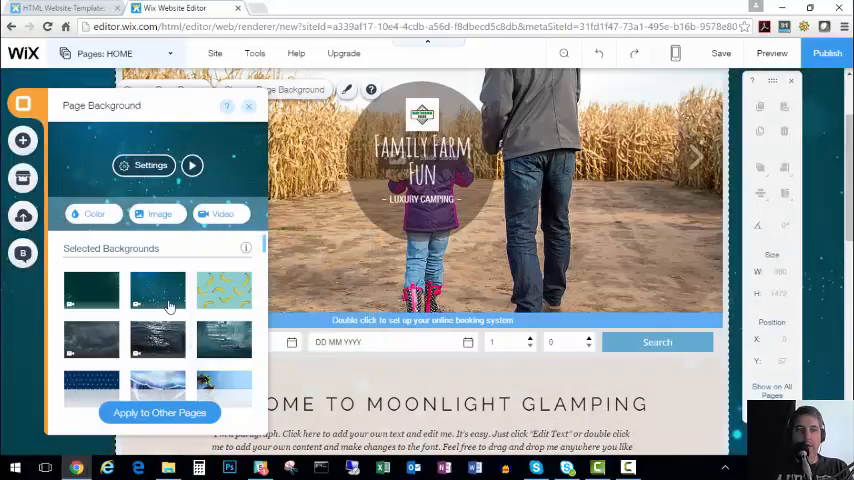
click(156, 212)
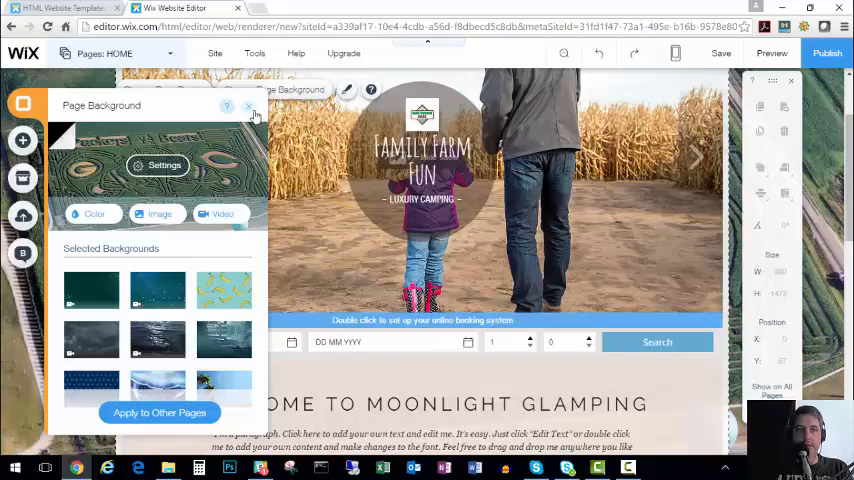
Step: Apply the new background to all pages of the site
click(248, 106)
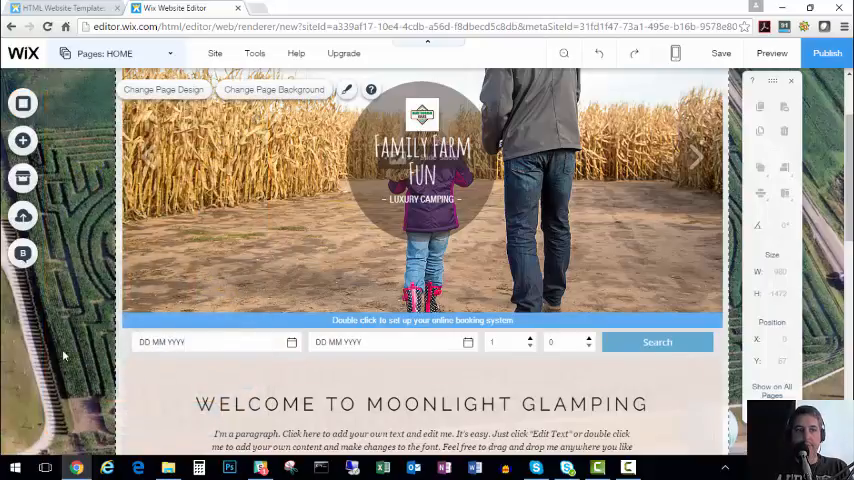
click(272, 88)
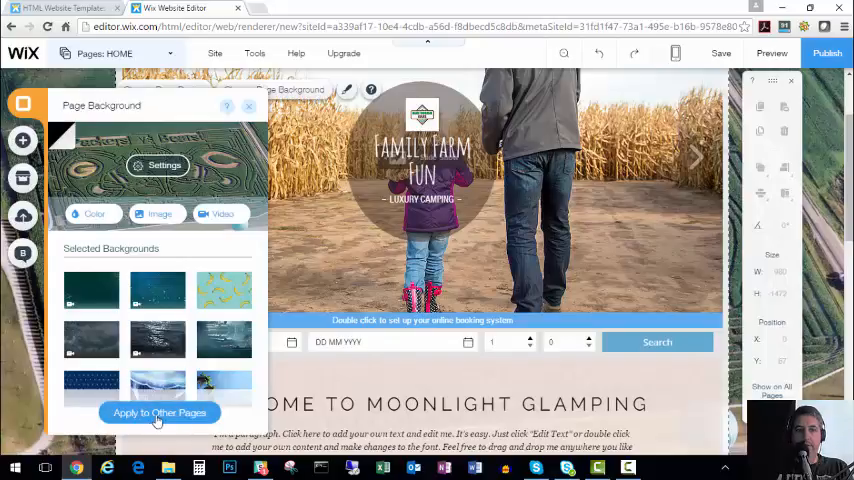
click(160, 412)
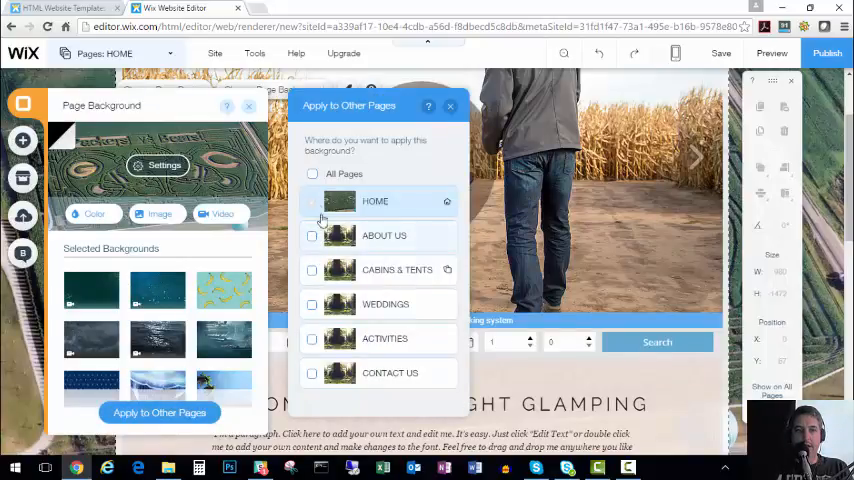
click(312, 172)
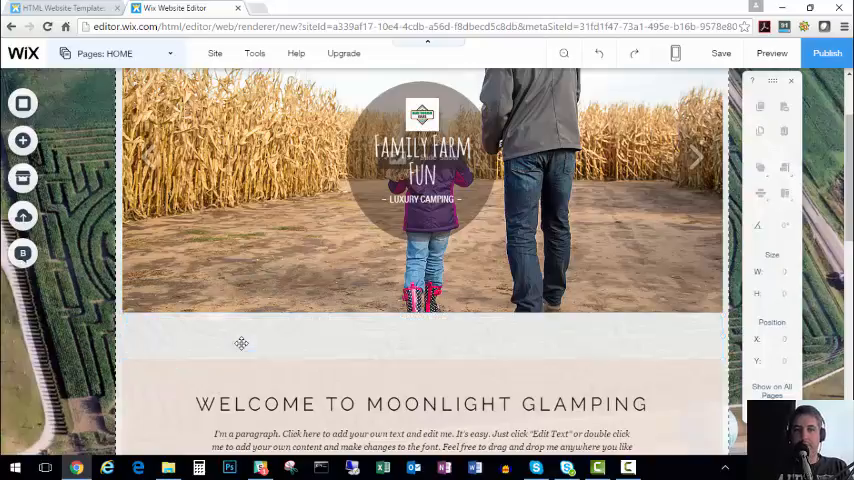
mouse_move(482, 320)
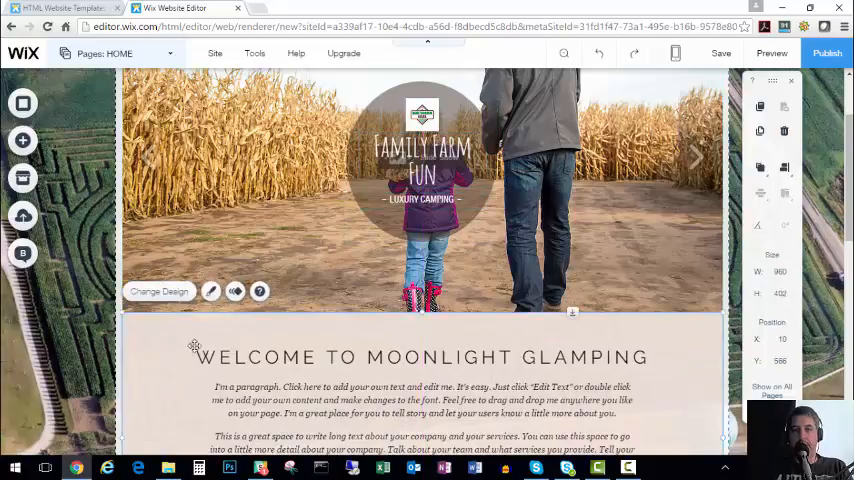
Step: Scroll the home page to the Welcome to Moonlight Glamping section
scroll(down, 3)
text(dfdfdfdf)
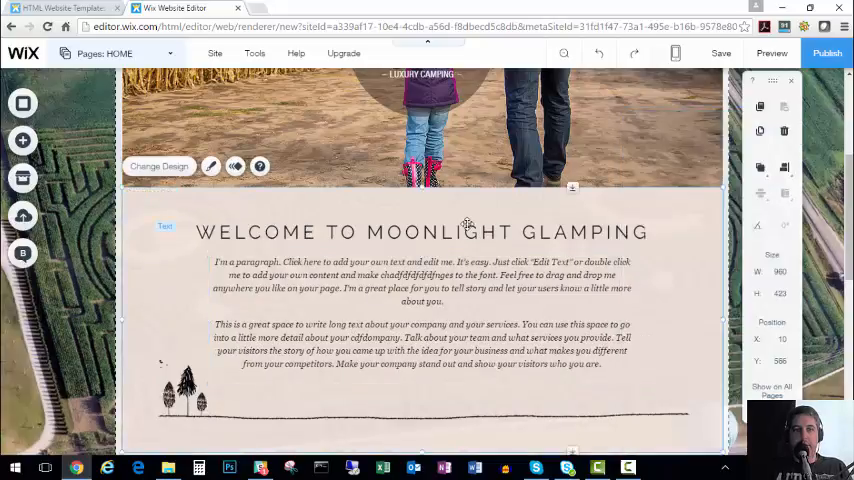
Step: Replace the tree clip art with a Celebrations clip art and look over the page
click(420, 232)
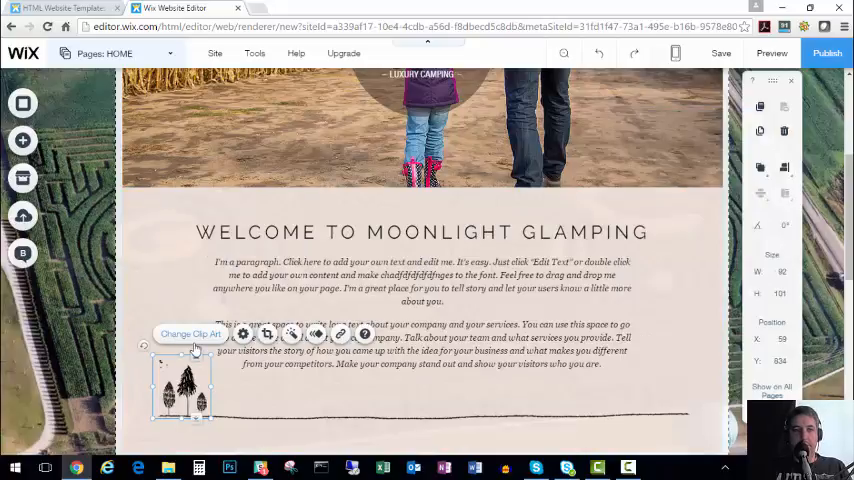
click(190, 332)
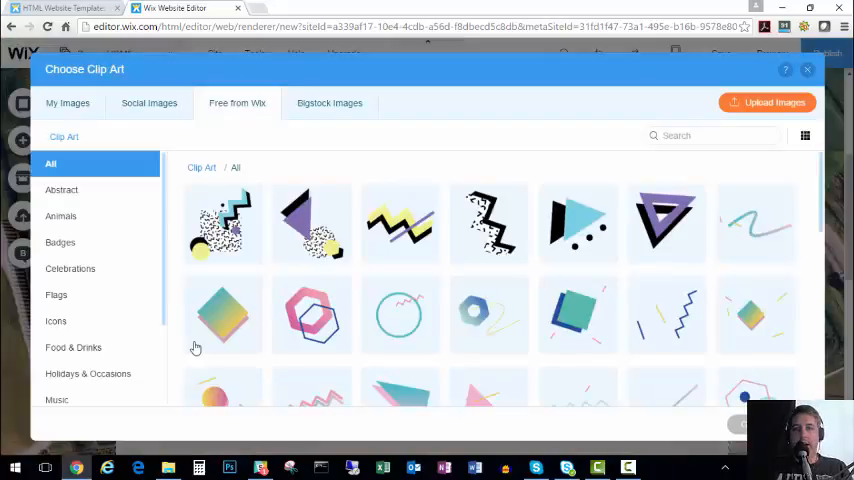
click(70, 268)
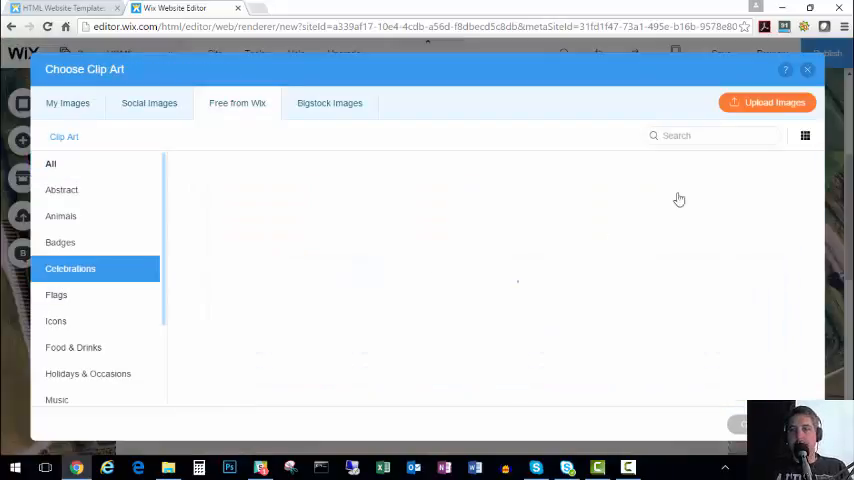
click(400, 222)
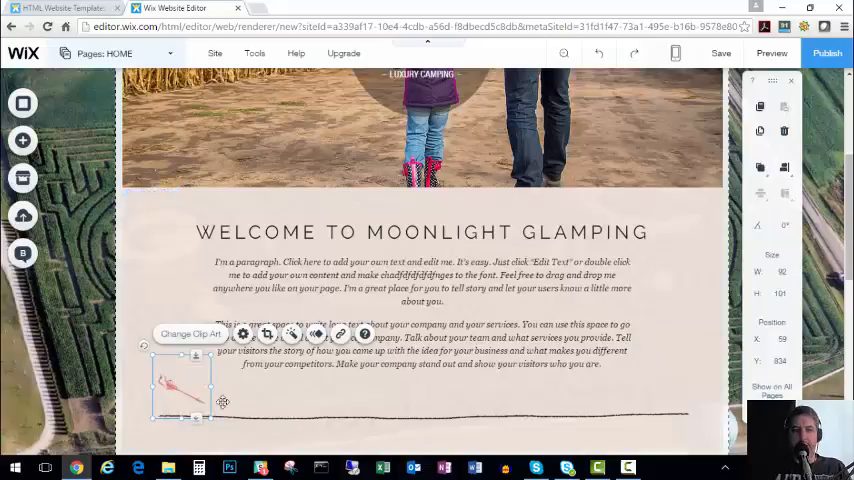
scroll(down, 3)
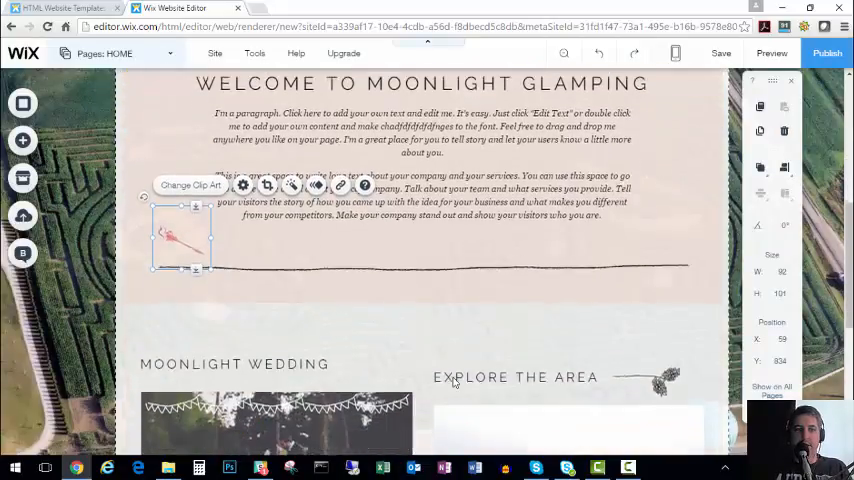
scroll(down, 3)
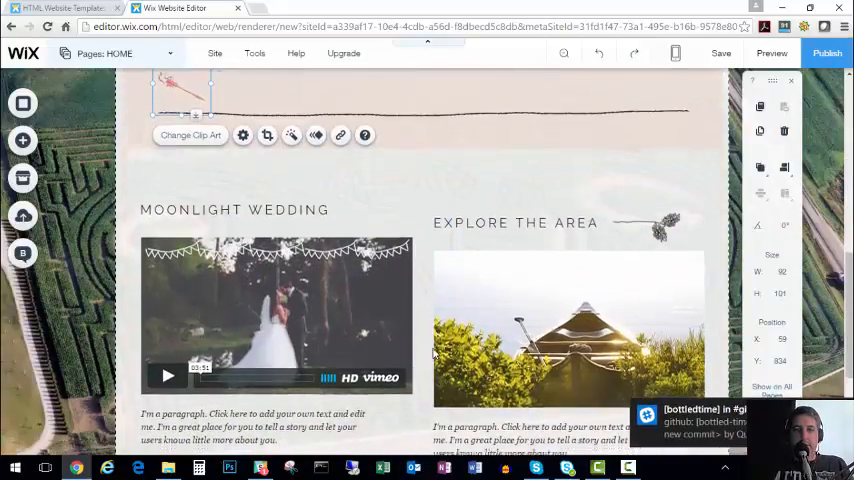
scroll(down, 3)
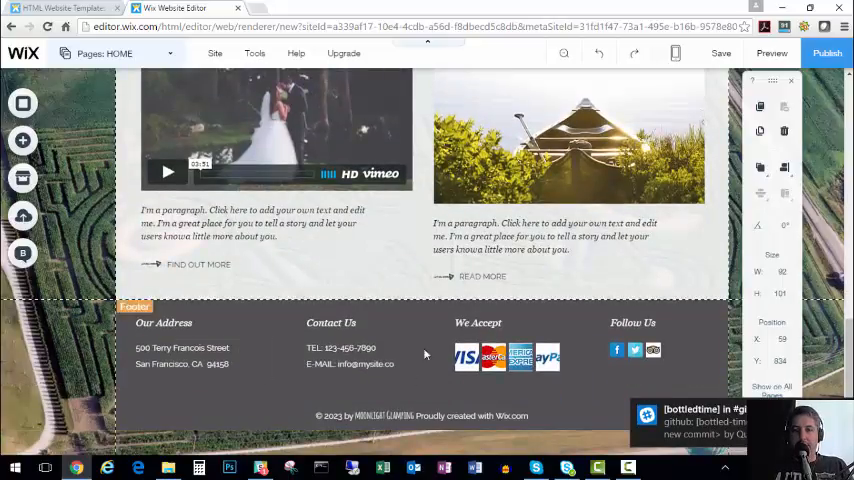
scroll(up, 3)
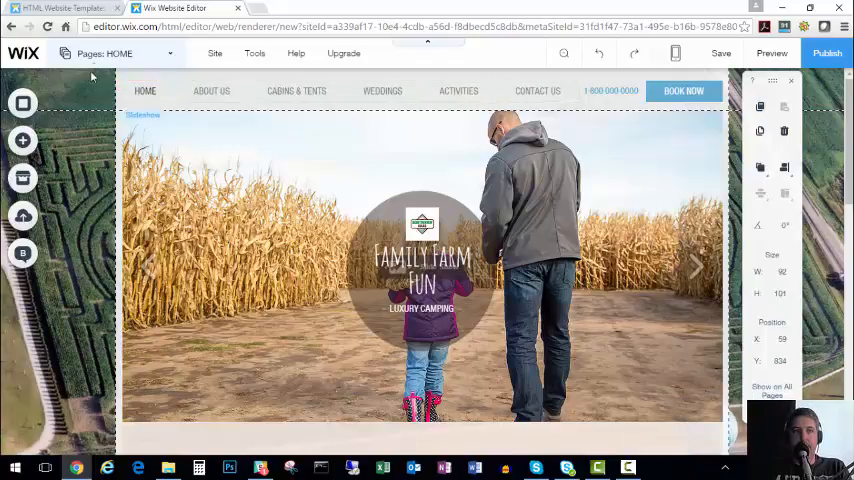
Step: Move Activities directly after Home in the page order, then bring up the Cabins & Tents page options
click(120, 52)
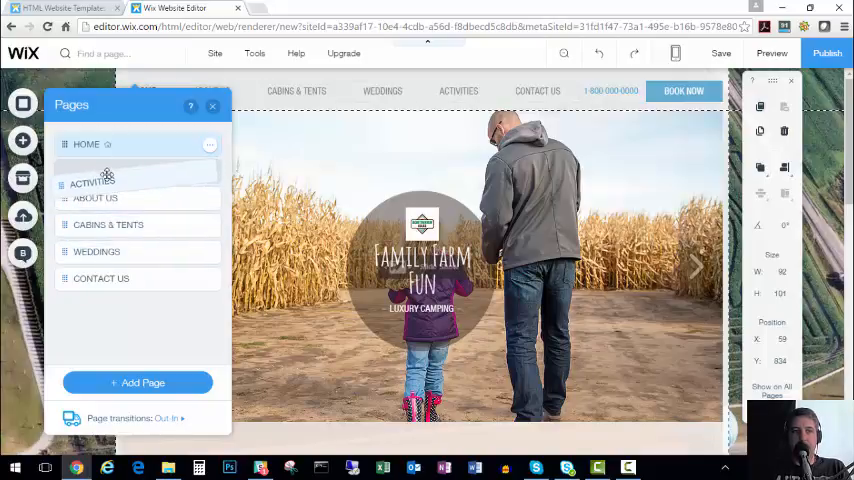
click(96, 172)
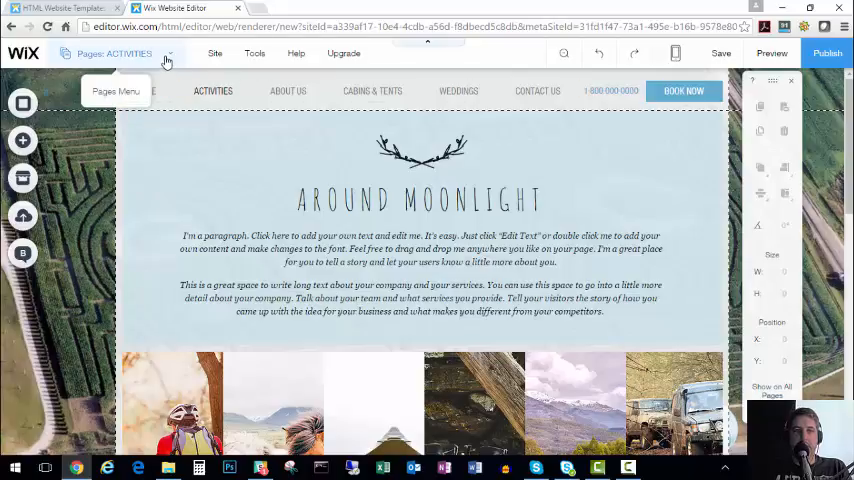
click(120, 52)
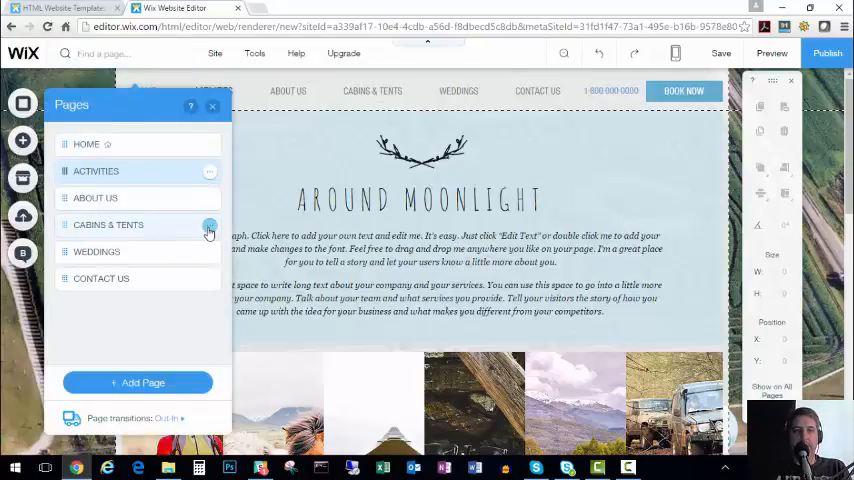
click(208, 224)
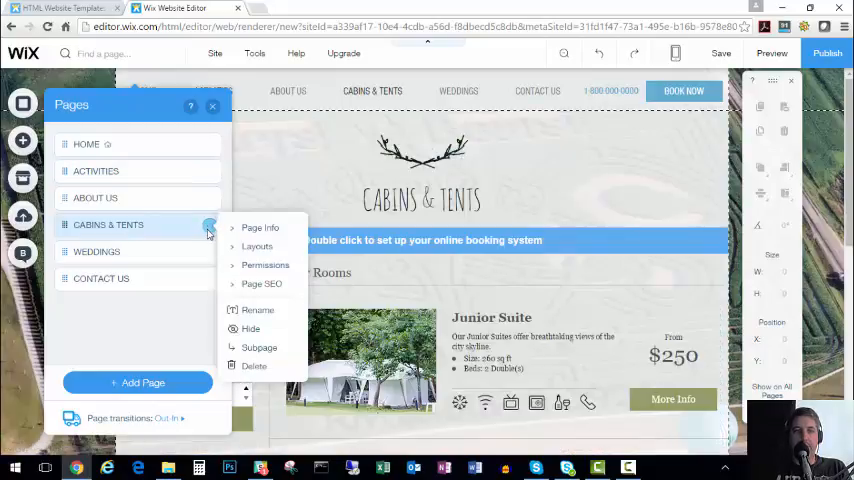
mouse_move(256, 366)
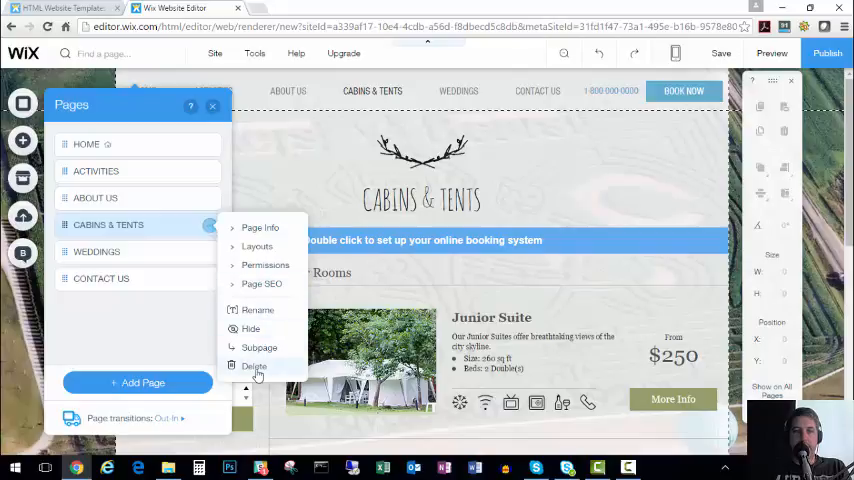
Step: Delete the Cabins & Tents page, leaving Home, Activities, About Us, Weddings and Contact Us
click(254, 364)
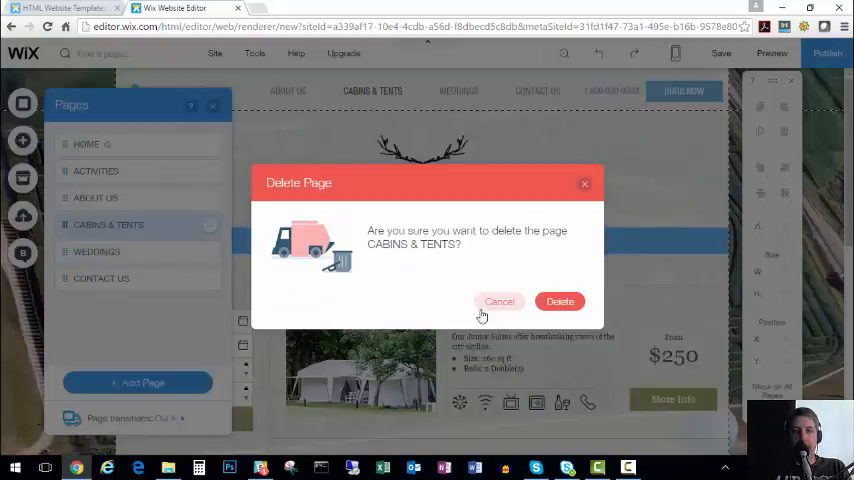
click(560, 300)
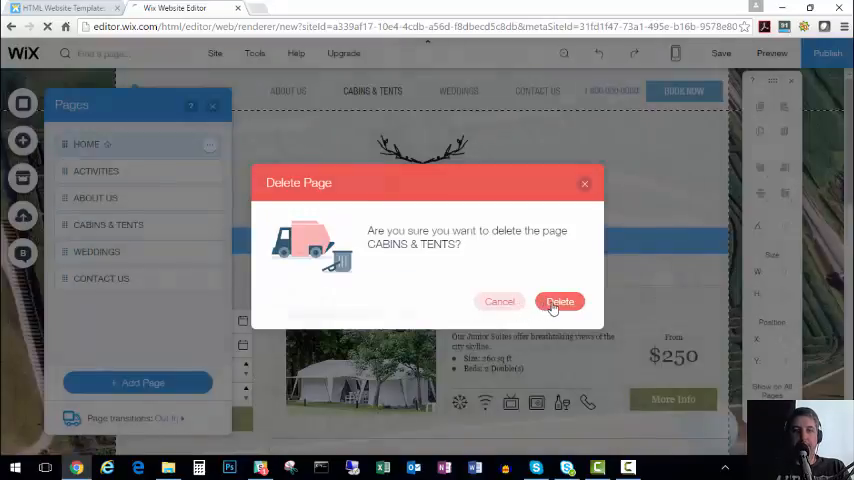
click(560, 300)
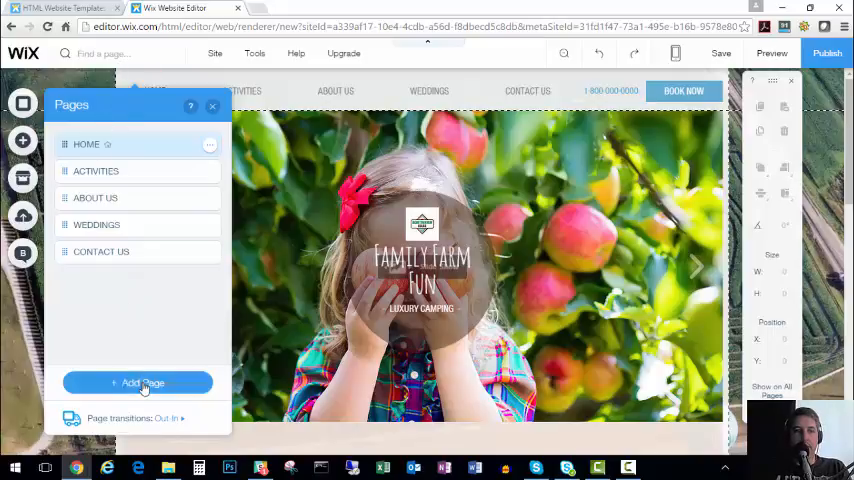
click(138, 382)
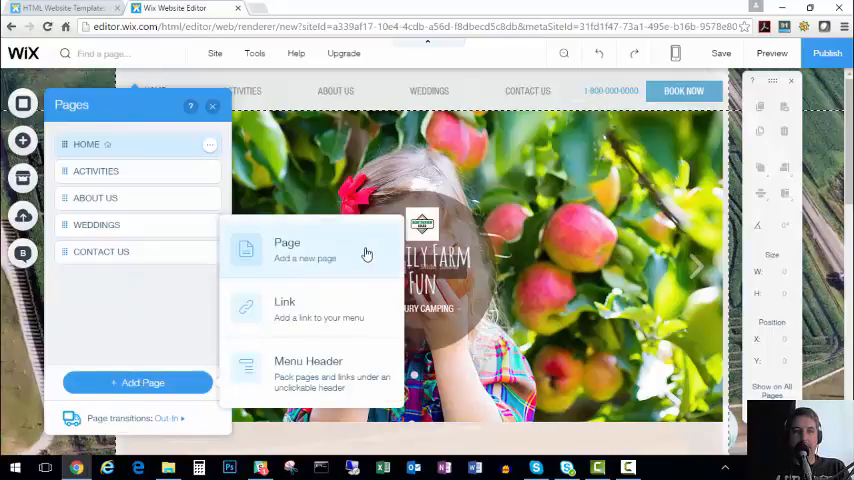
mouse_move(308, 368)
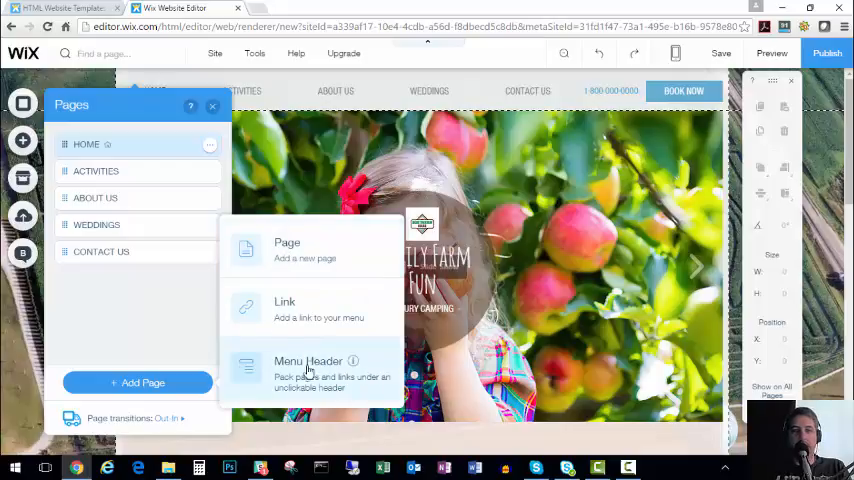
mouse_move(276, 258)
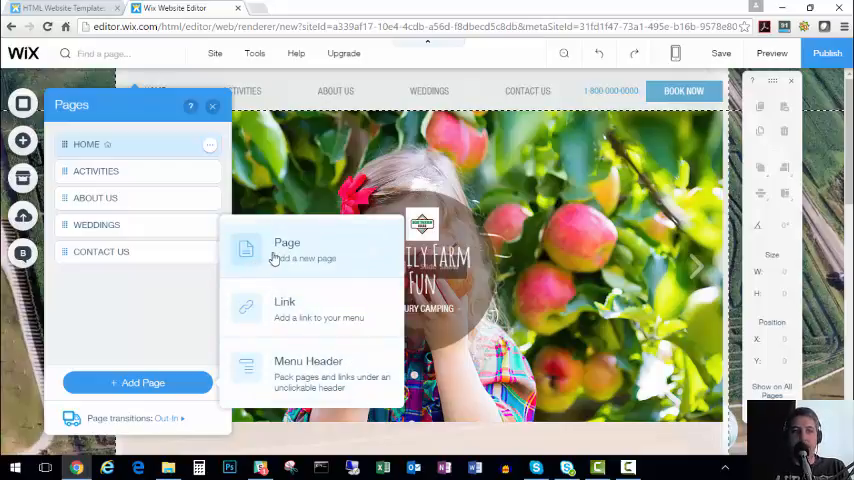
mouse_move(244, 278)
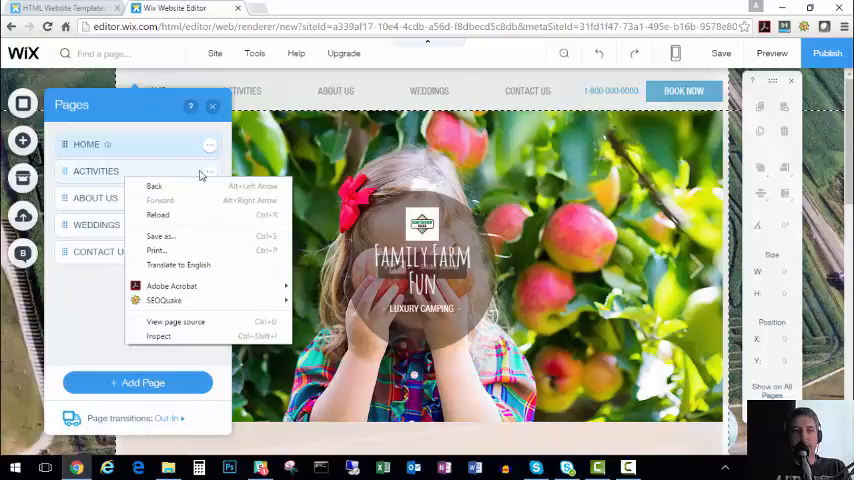
Step: Duplicate the Activities page and name the copy Groups
click(208, 172)
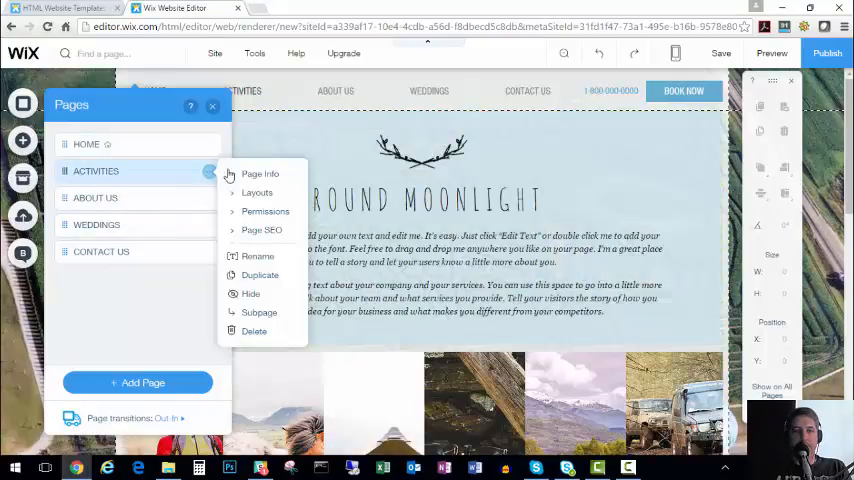
click(260, 276)
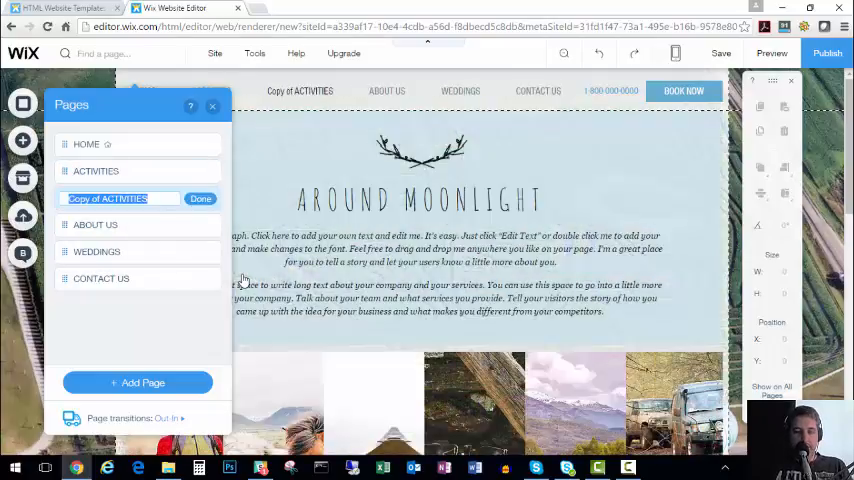
text(Group)
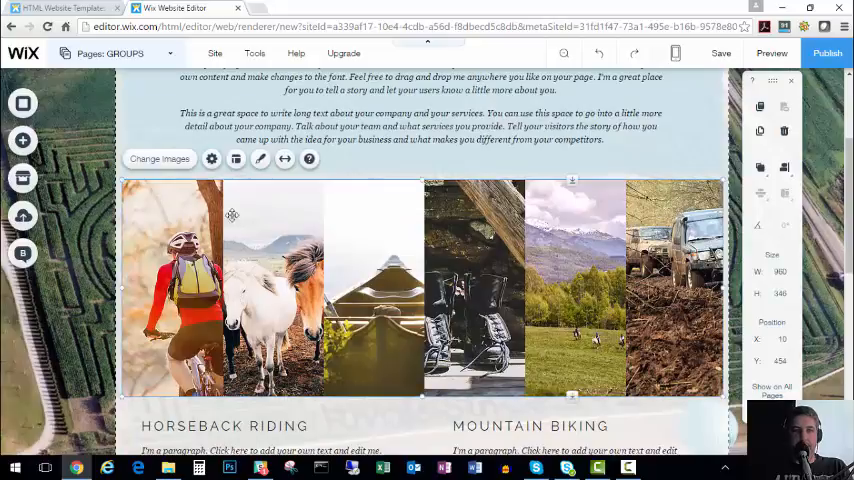
mouse_move(244, 216)
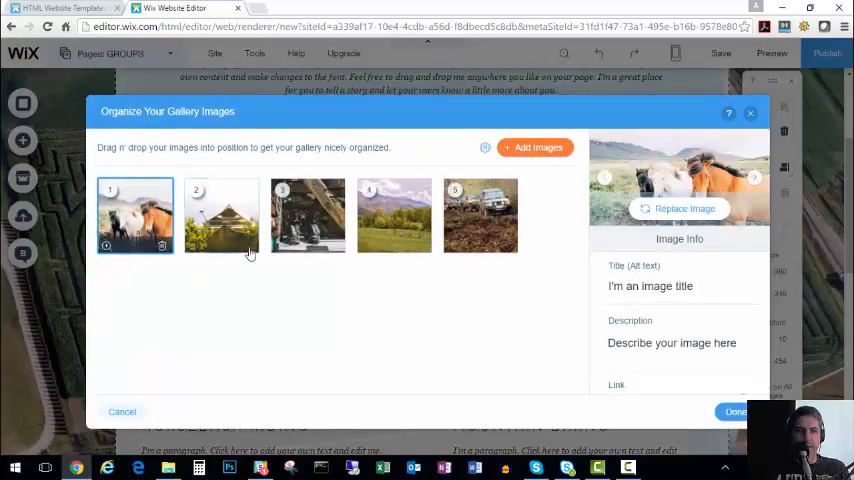
Step: Replace the Groups gallery's activity photos with new farm photos of children, a school bus, a wedding and hay bales
click(162, 244)
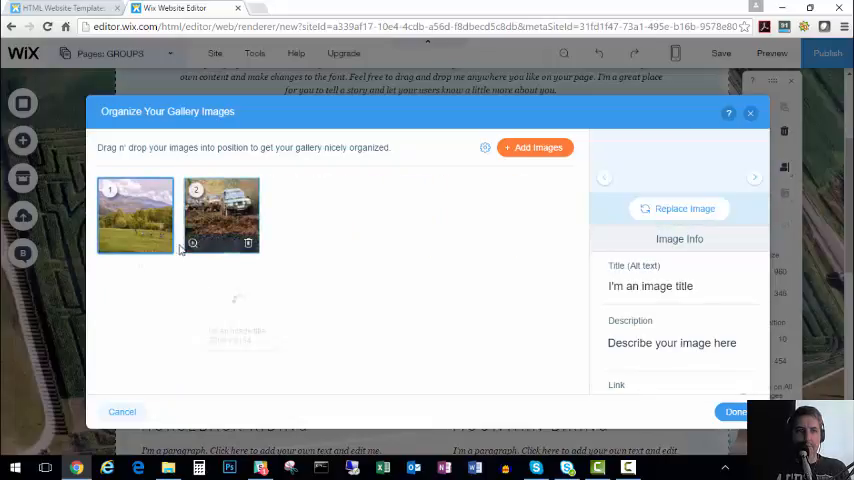
click(248, 244)
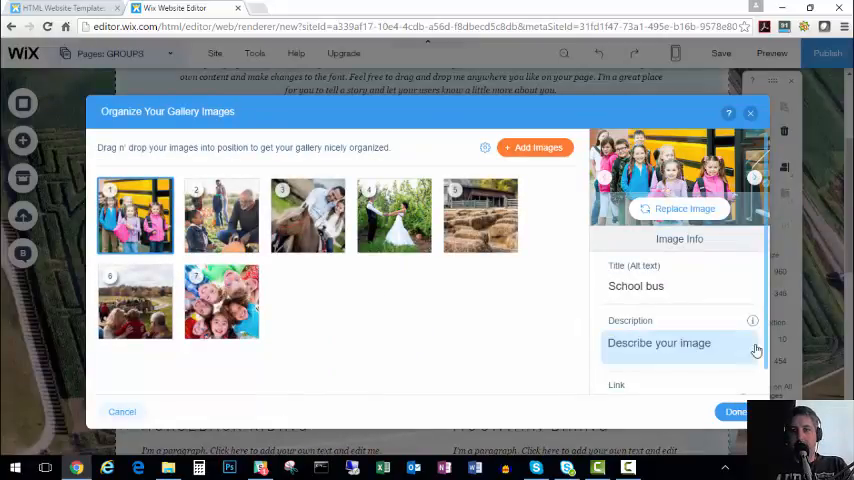
click(736, 412)
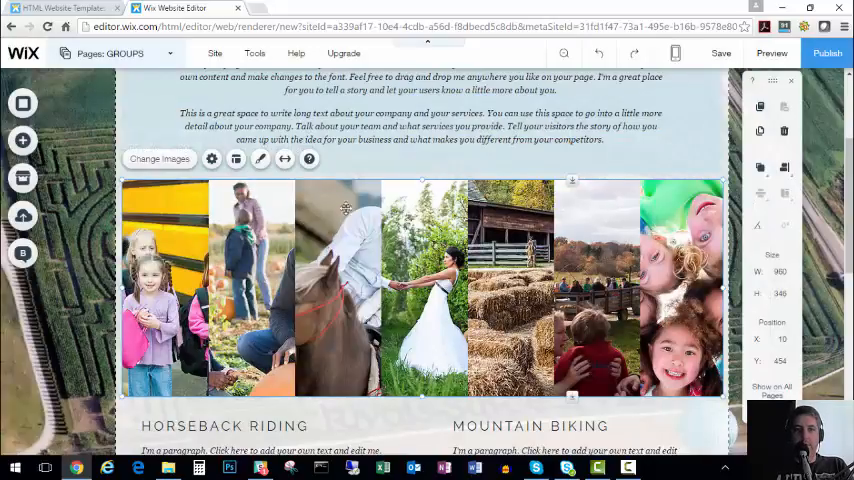
scroll(down, 3)
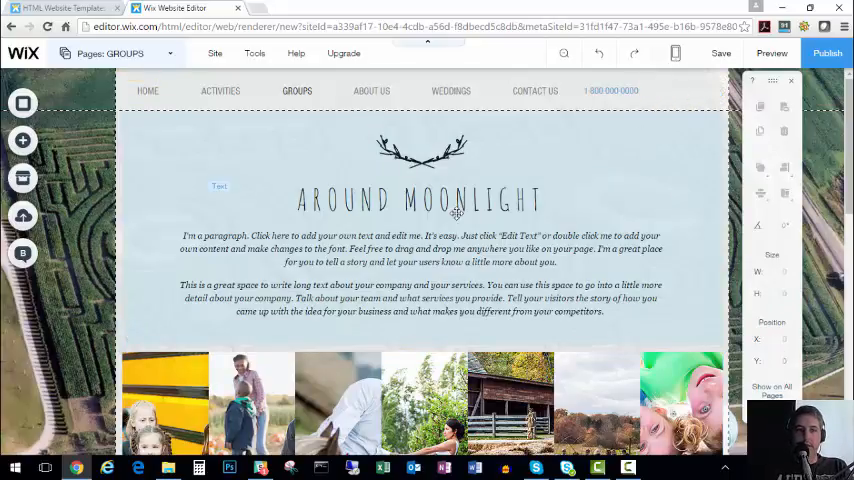
Step: Switch the editor to the Contact Us page with its contact details and message form
scroll(down, 3)
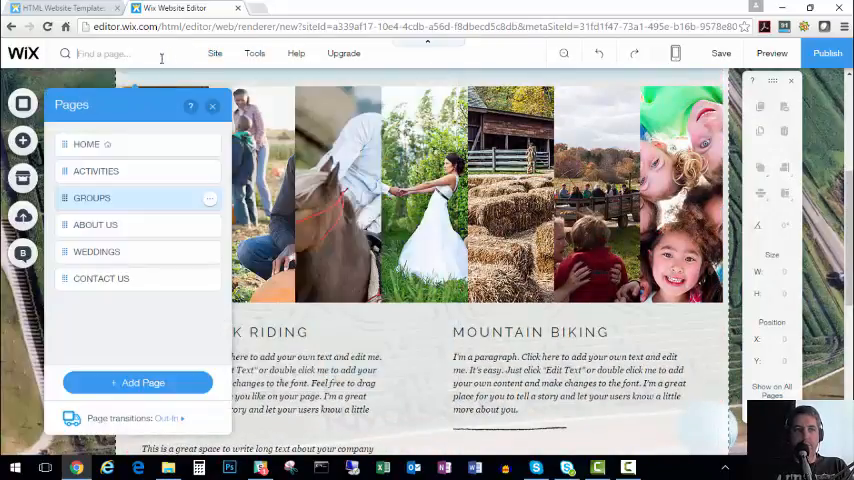
click(100, 278)
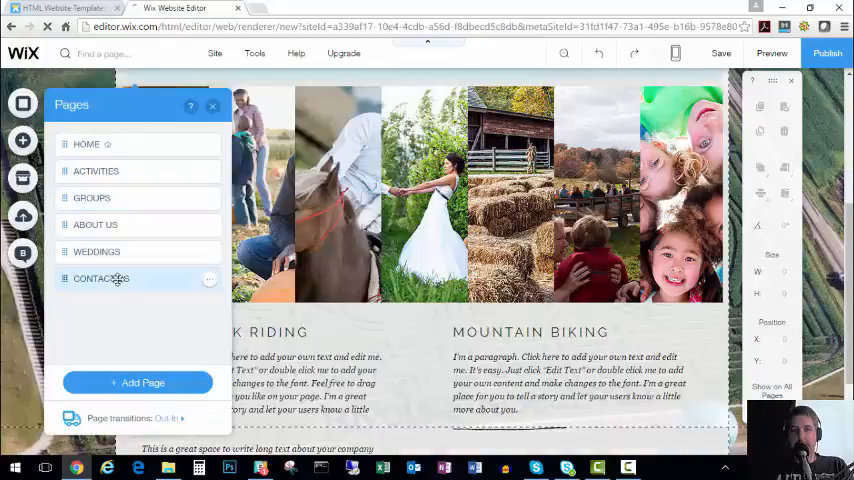
click(100, 278)
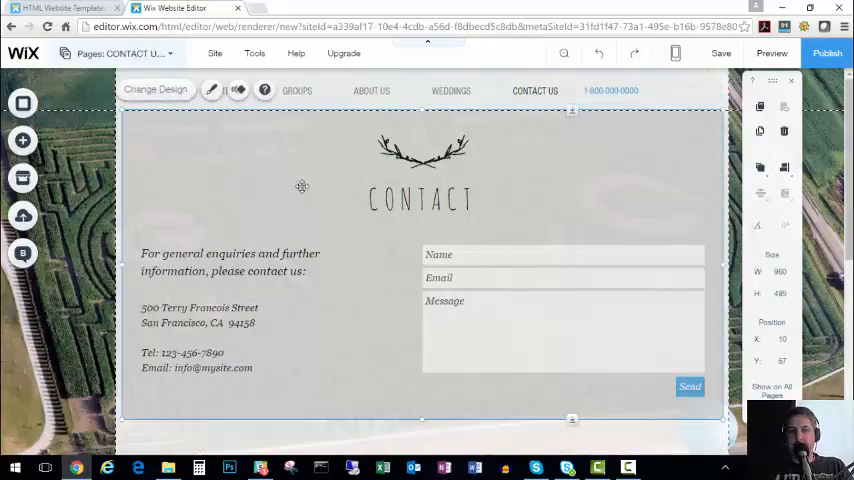
Step: Add Phone, Address and Subject fields to the contact form alongside Name, Email and Message
scroll(down, 3)
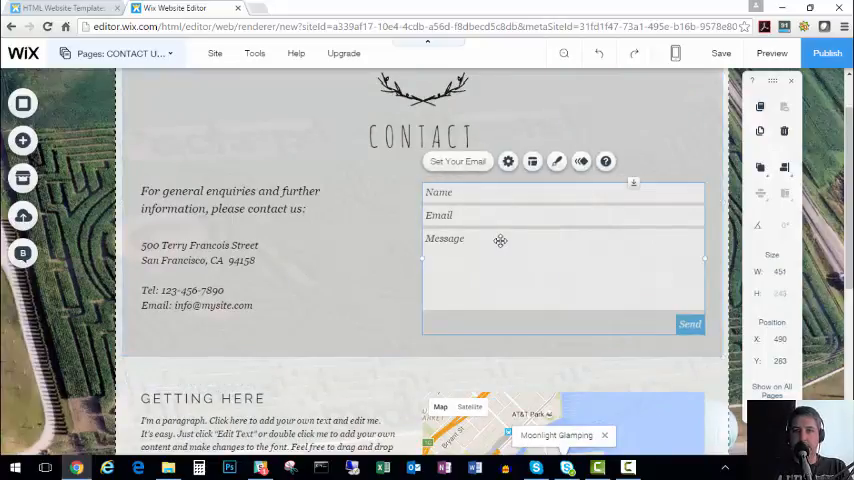
click(508, 160)
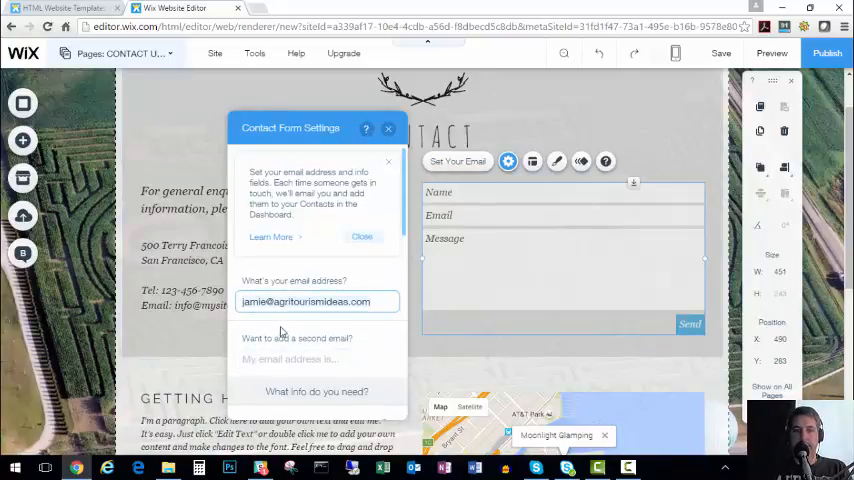
click(316, 392)
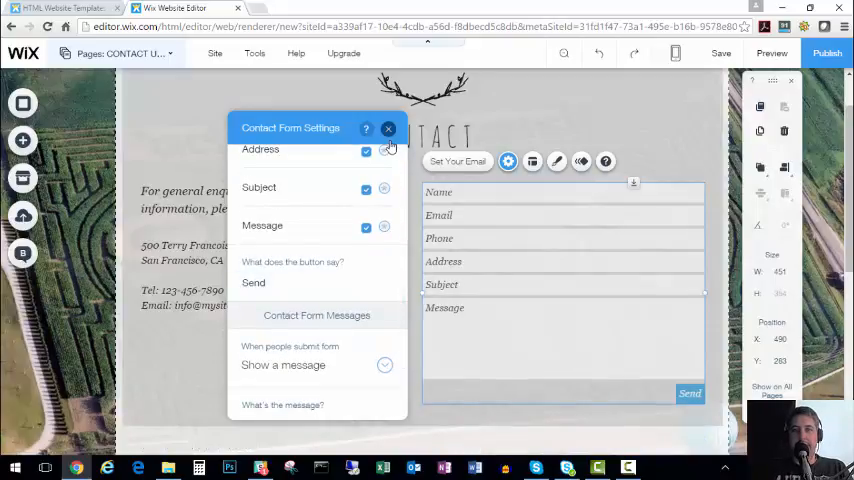
click(388, 128)
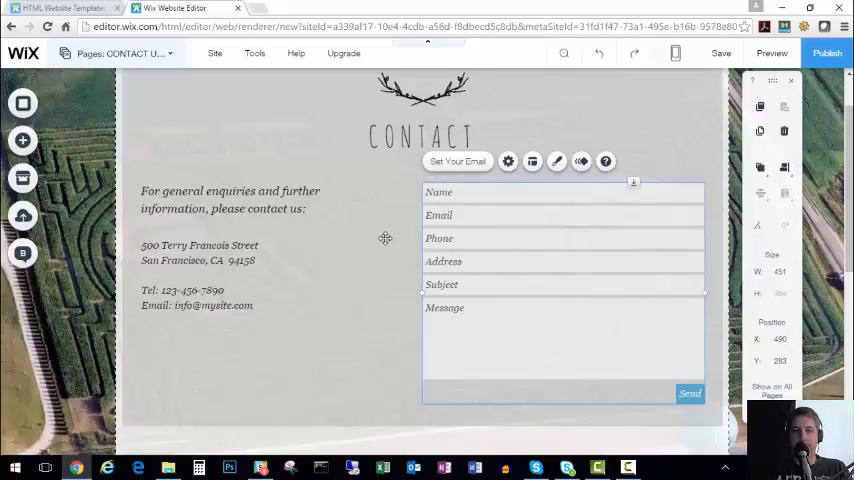
Step: Point the Getting Here map to 336 S State St, Clarks Summit
scroll(down, 3)
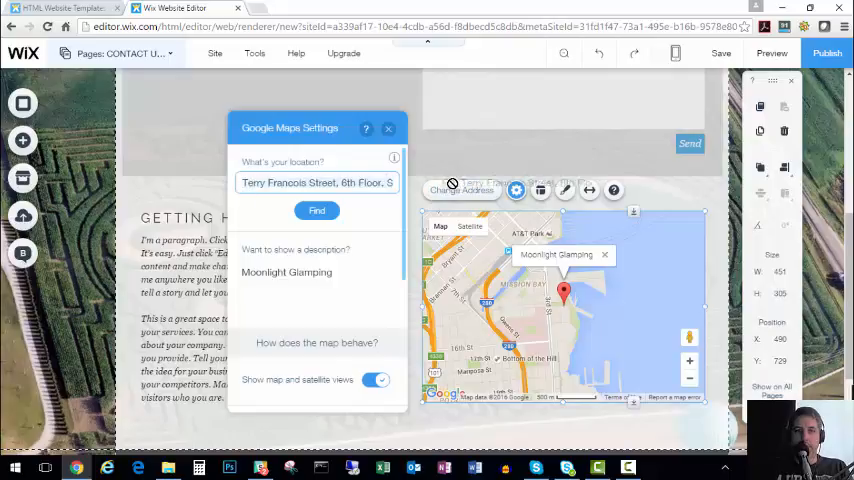
click(338, 184)
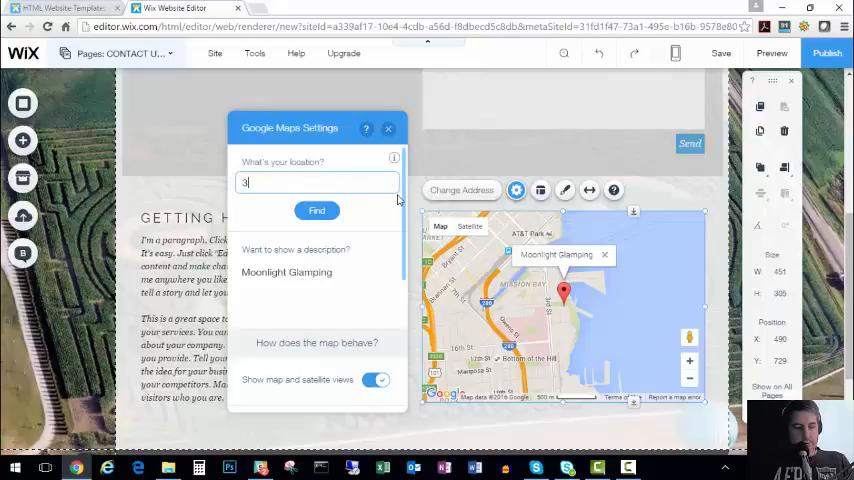
text(36 s)
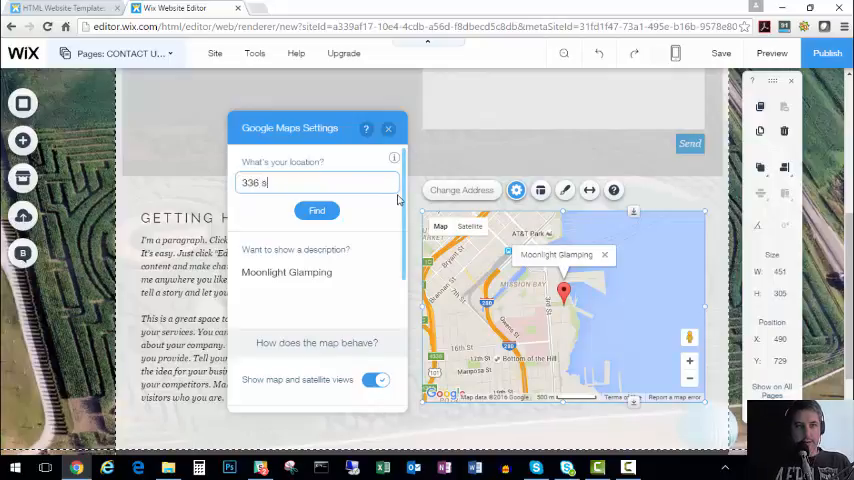
text(sTATE)
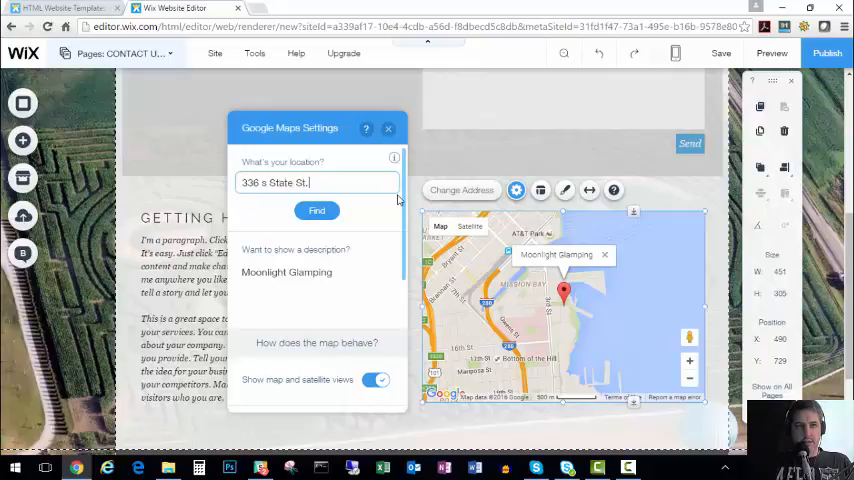
text(, Clarsk)
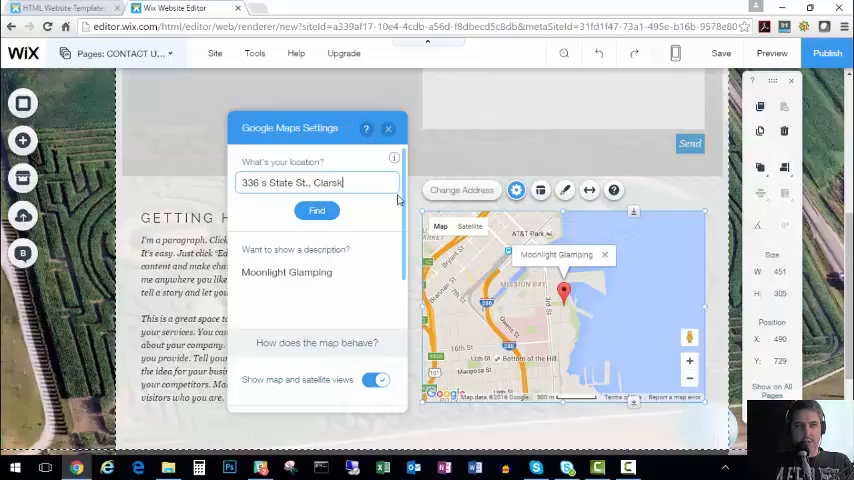
text(Summit, ...)
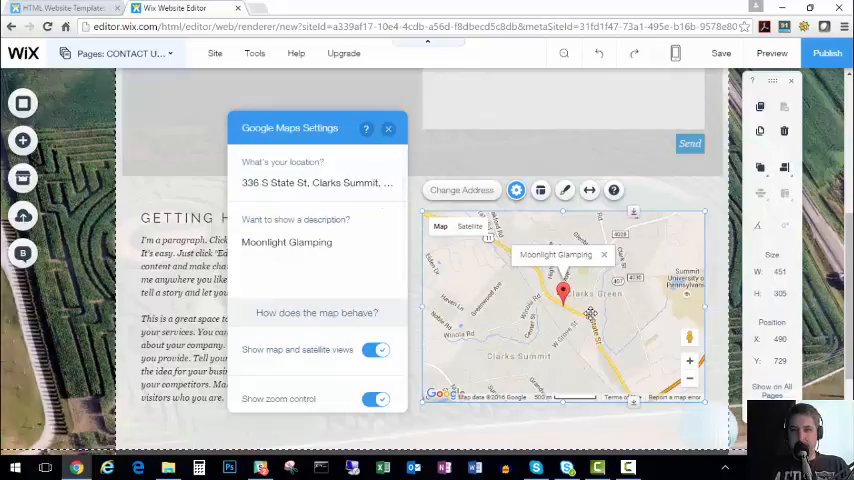
scroll(down, 3)
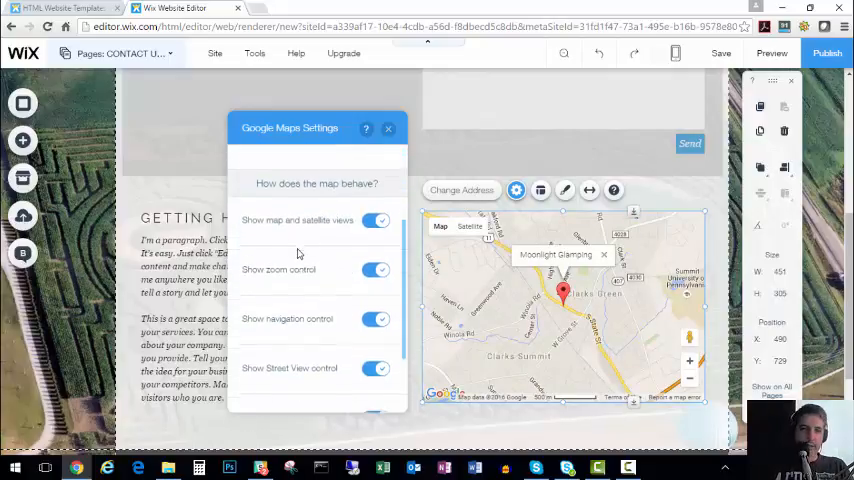
scroll(down, 3)
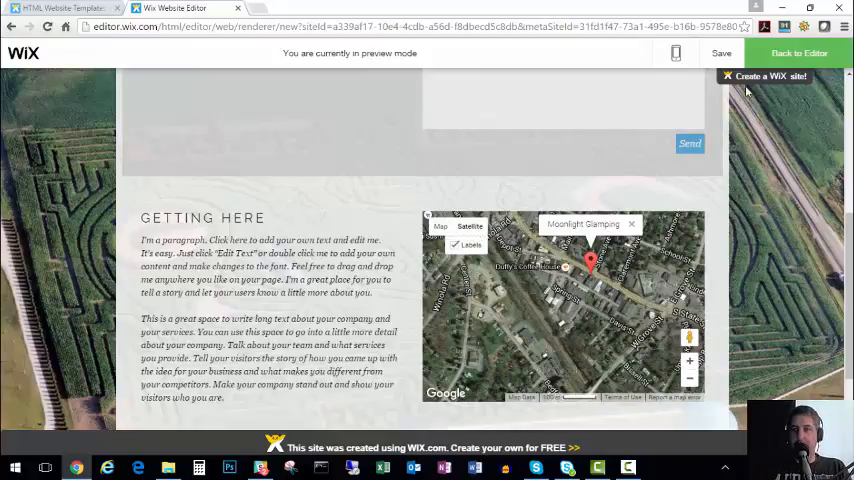
Step: Leave preview and return to editing the top of the Contact Us page
click(794, 56)
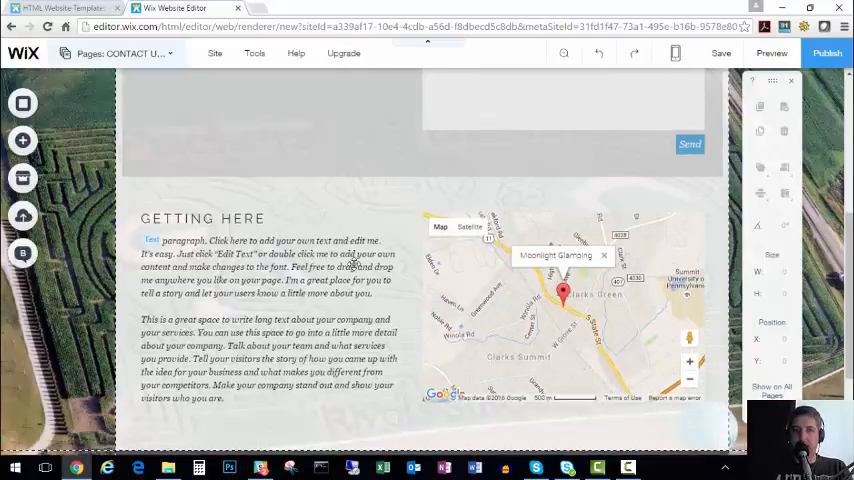
scroll(up, 3)
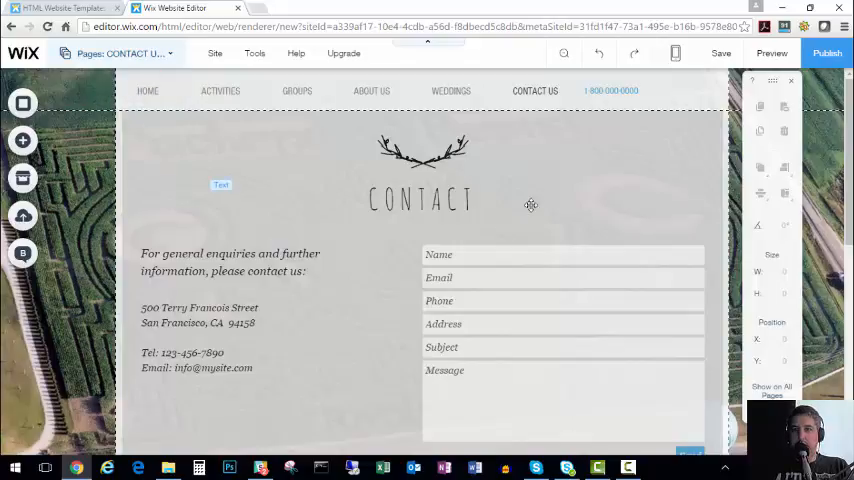
Step: Save the site under the free Wix.com address familyfarm
click(716, 54)
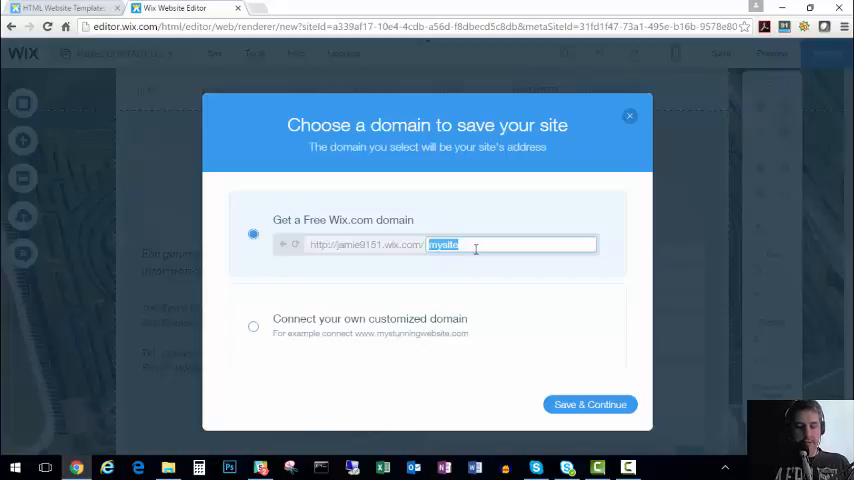
text(familyfarm)
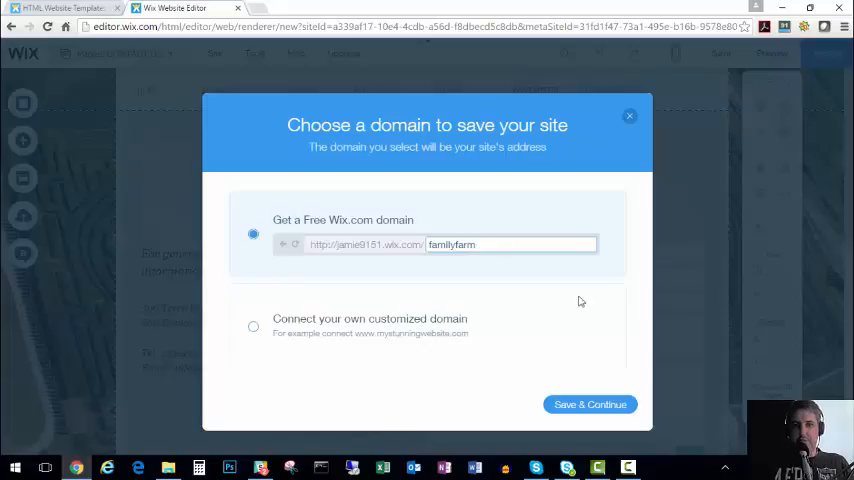
click(590, 404)
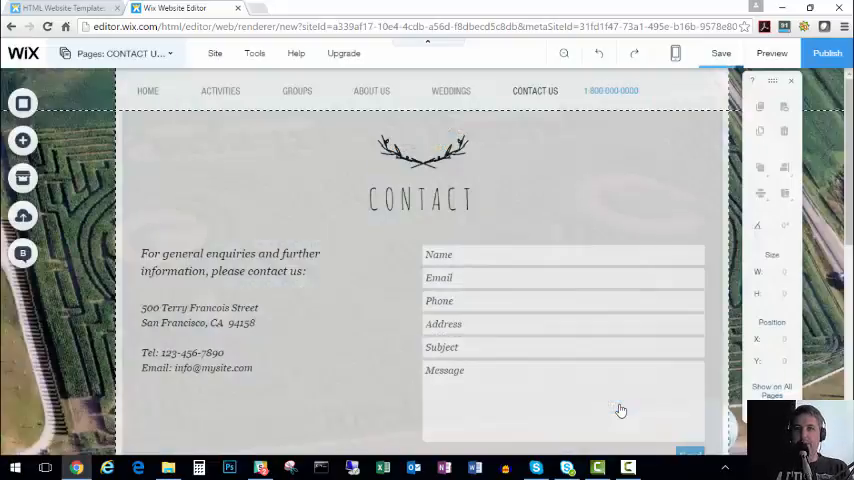
click(716, 54)
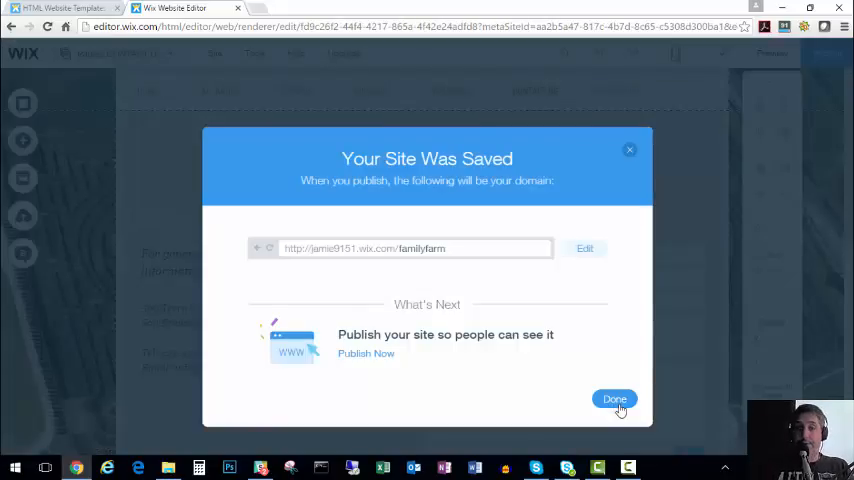
click(614, 400)
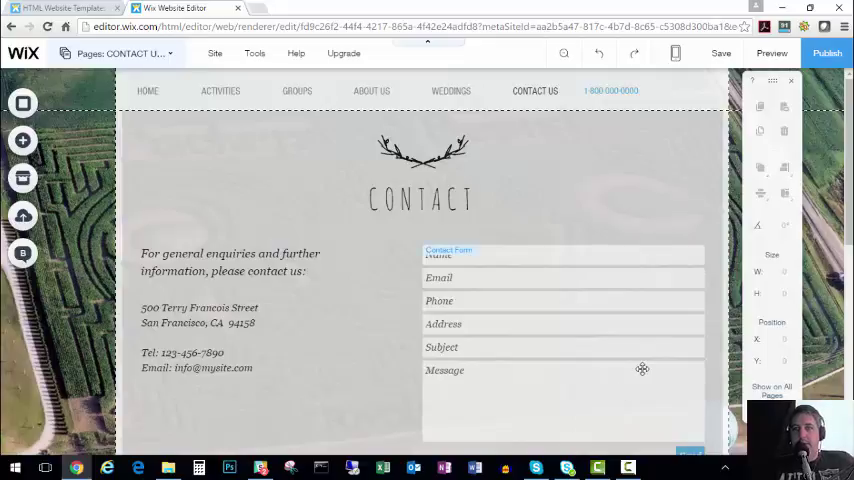
mouse_move(550, 332)
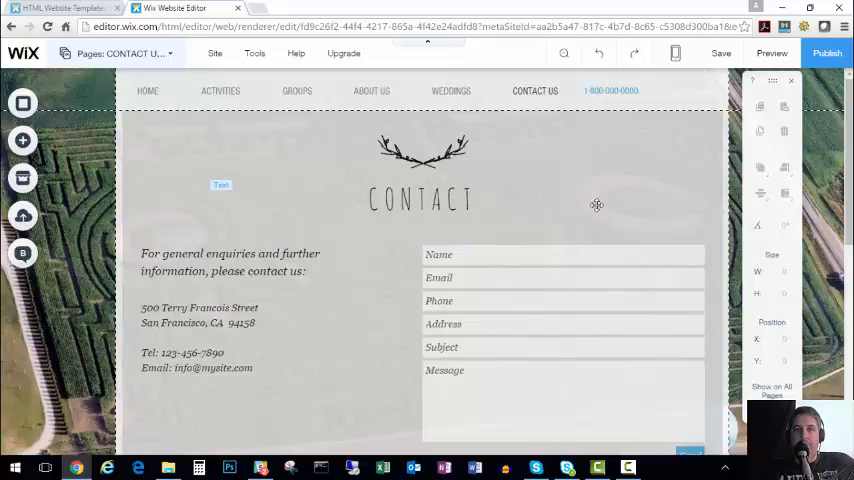
mouse_move(820, 54)
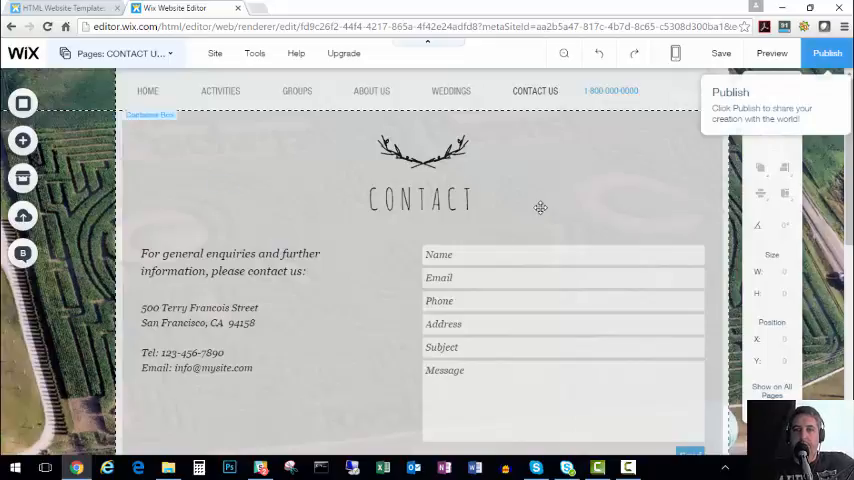
scroll(down, 3)
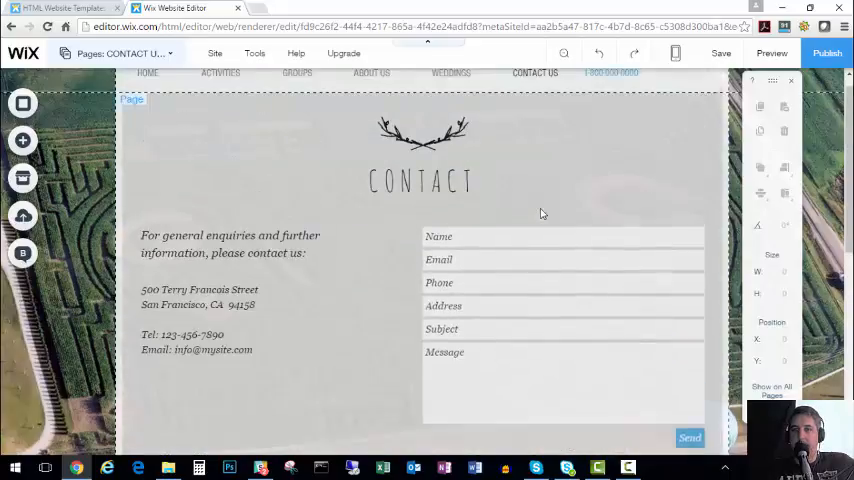
scroll(down, 3)
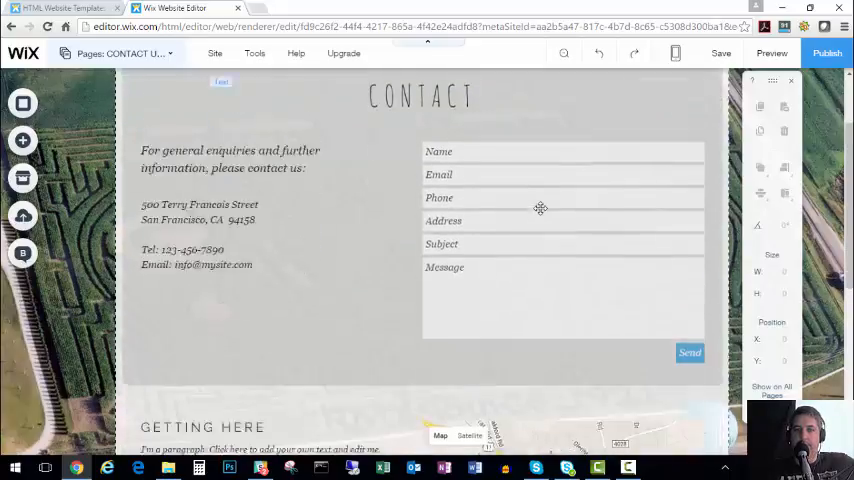
scroll(down, 3)
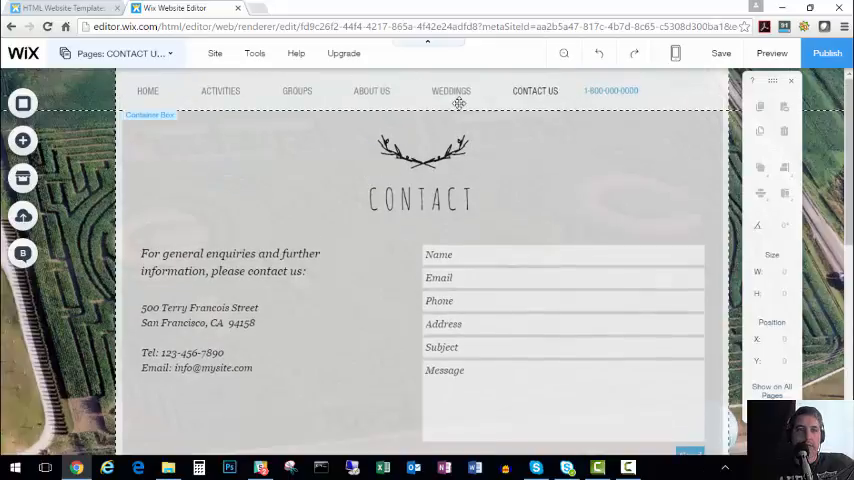
scroll(down, 3)
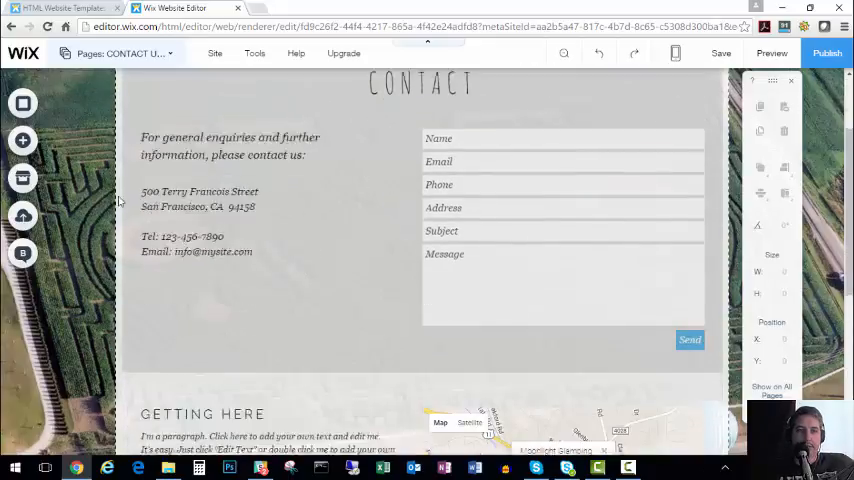
scroll(down, 3)
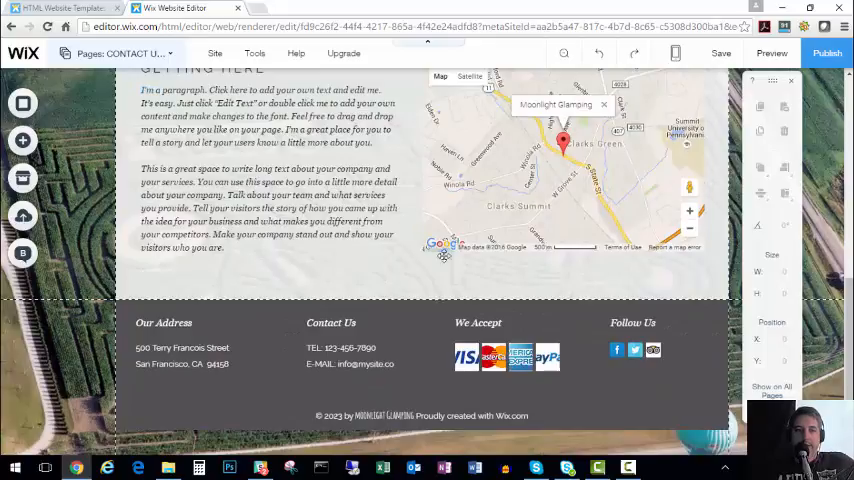
Step: Set the footer's We Accept icons to Visa and MasterCard only
click(504, 356)
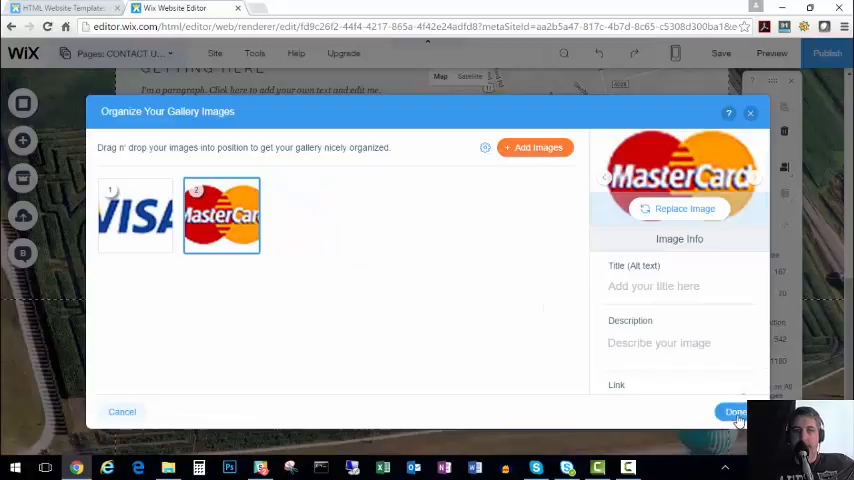
click(736, 412)
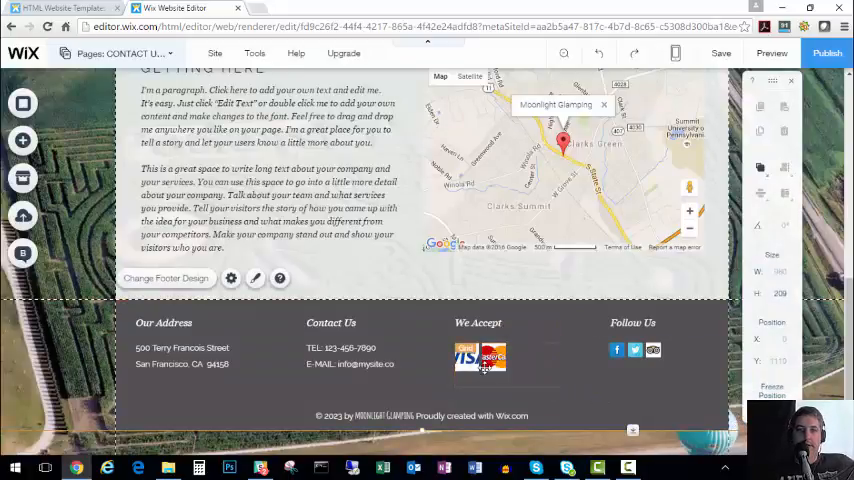
click(480, 356)
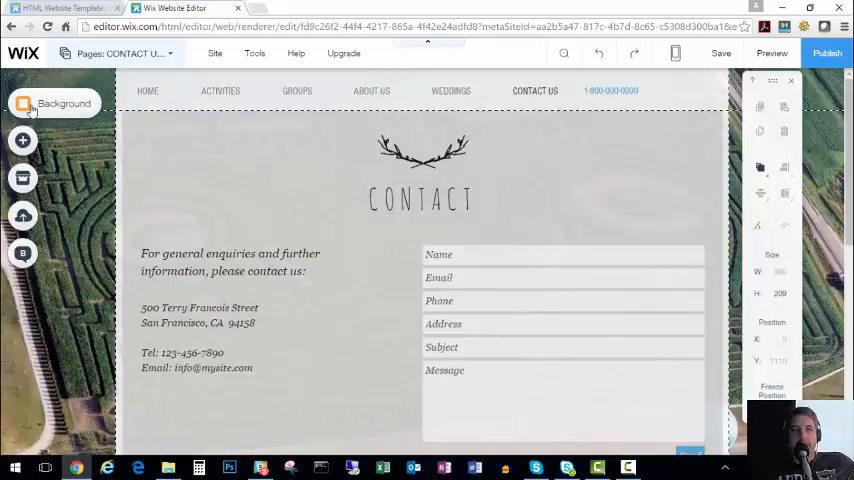
mouse_move(22, 140)
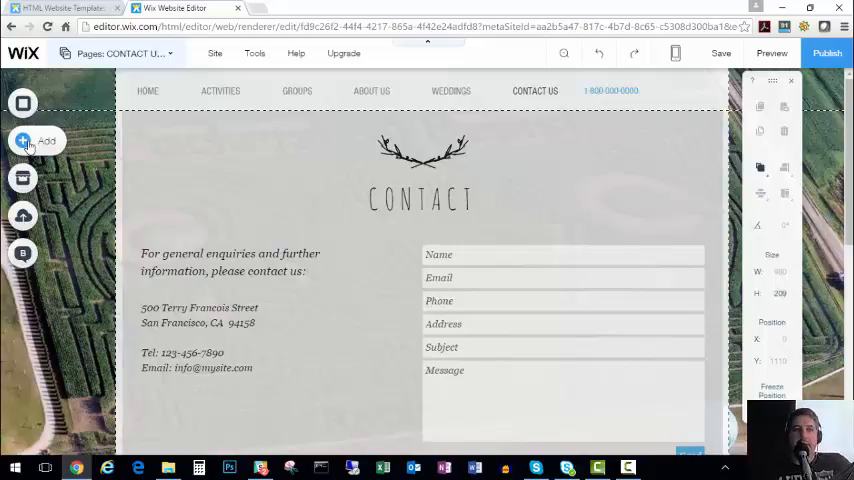
mouse_move(24, 178)
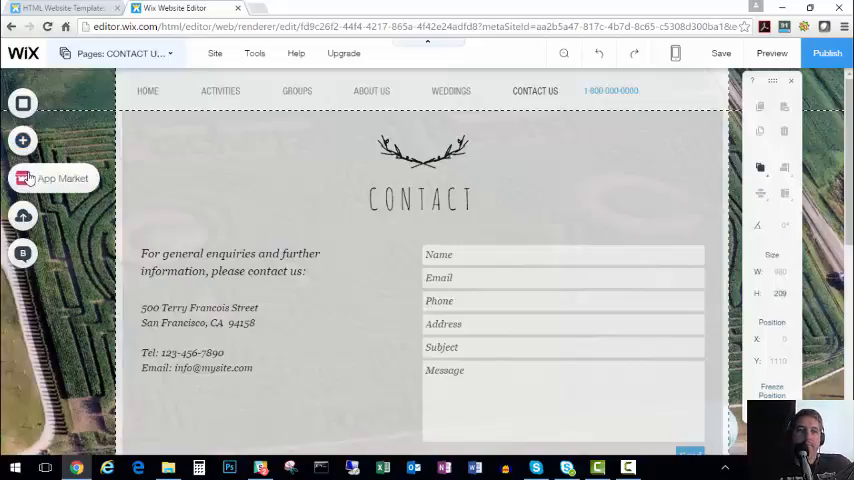
Step: Browse the Wix App Market categories and close it to return to the Contact Us page
click(24, 178)
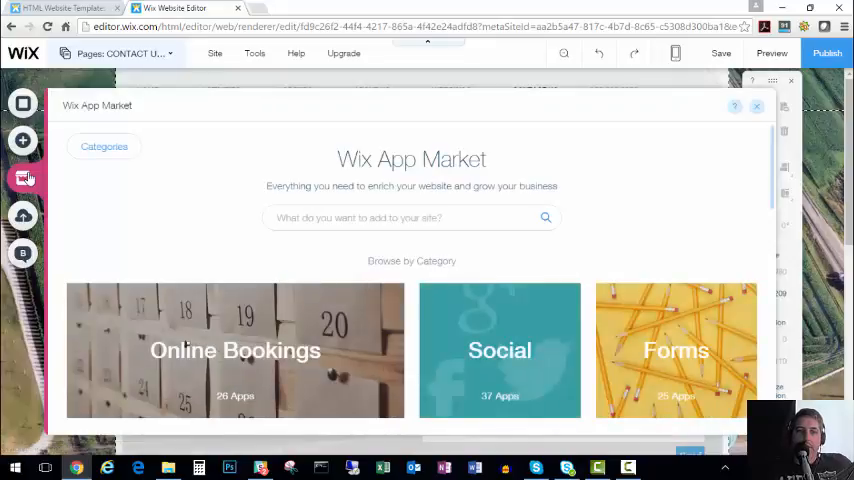
scroll(down, 3)
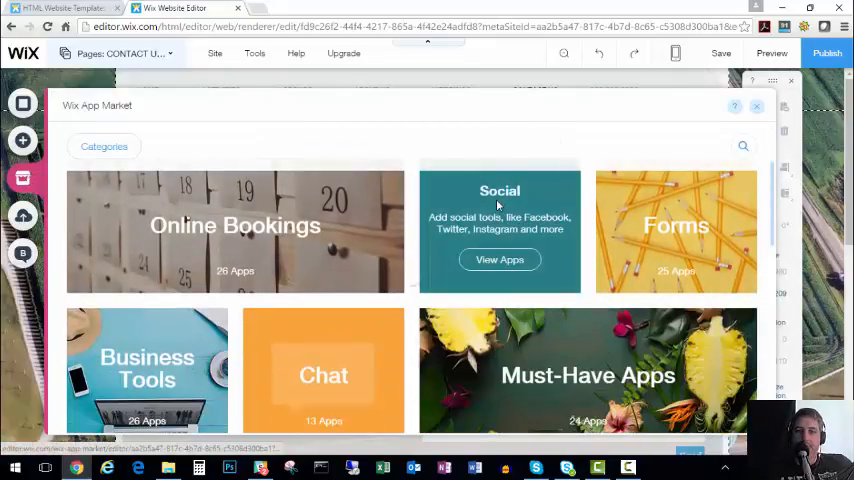
click(500, 260)
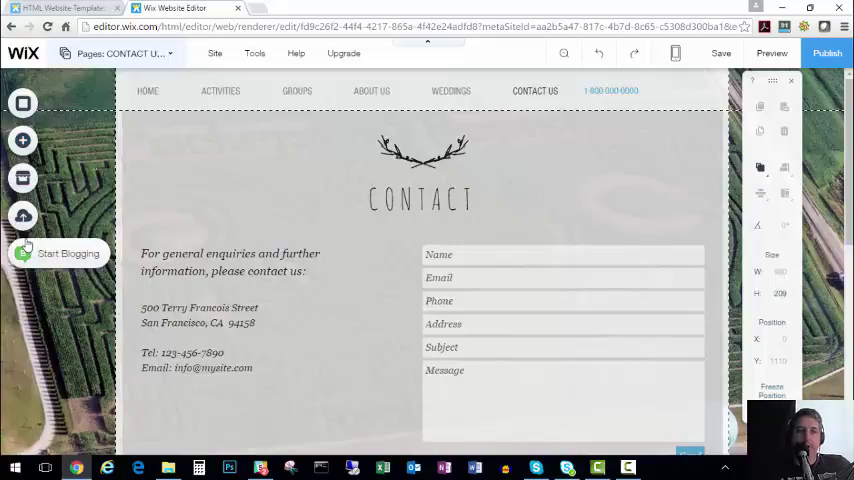
mouse_move(32, 238)
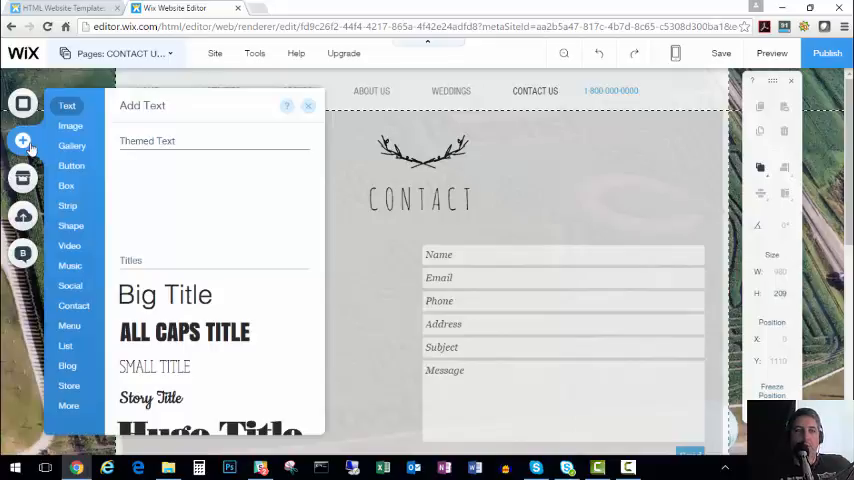
Step: Browse Image, Button, Music, Social and Shape elements, ending on the Box designs list
click(68, 126)
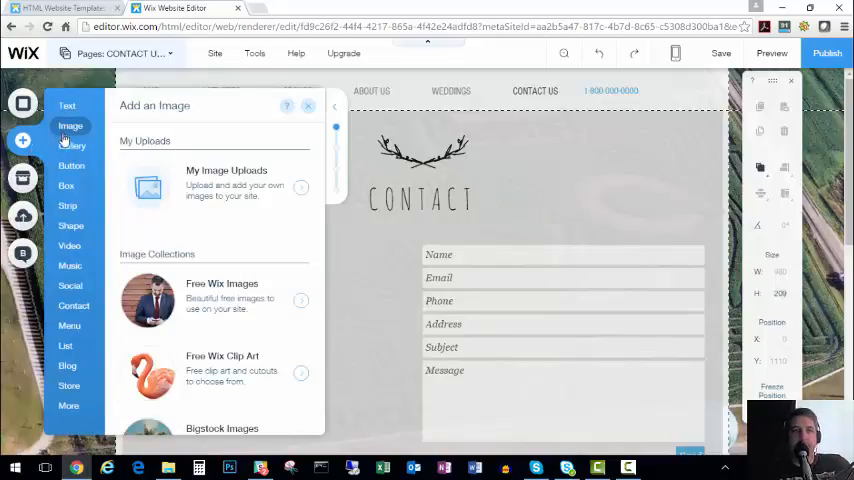
click(72, 164)
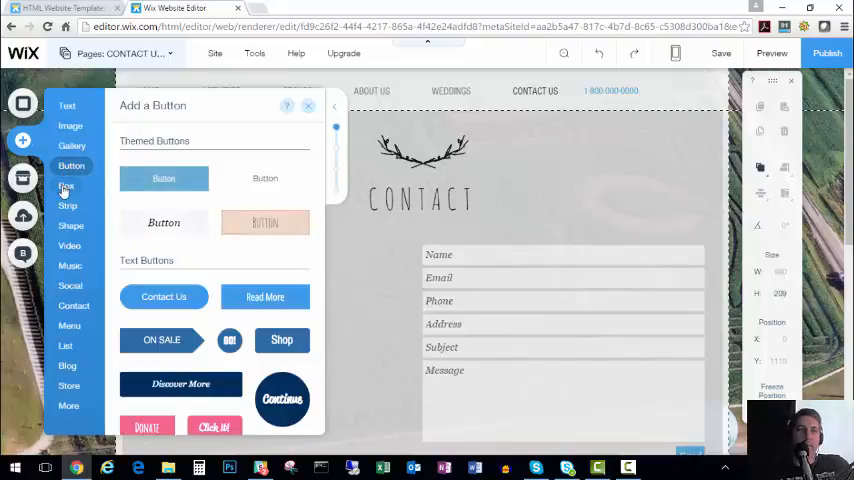
click(70, 266)
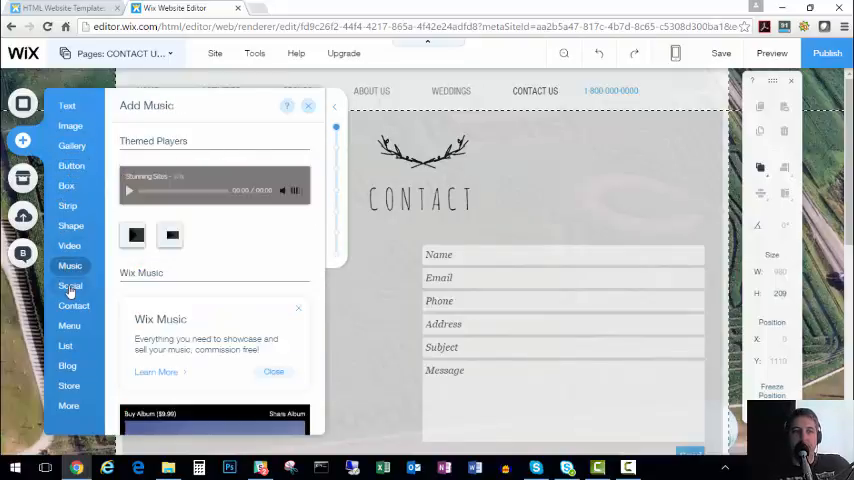
click(70, 286)
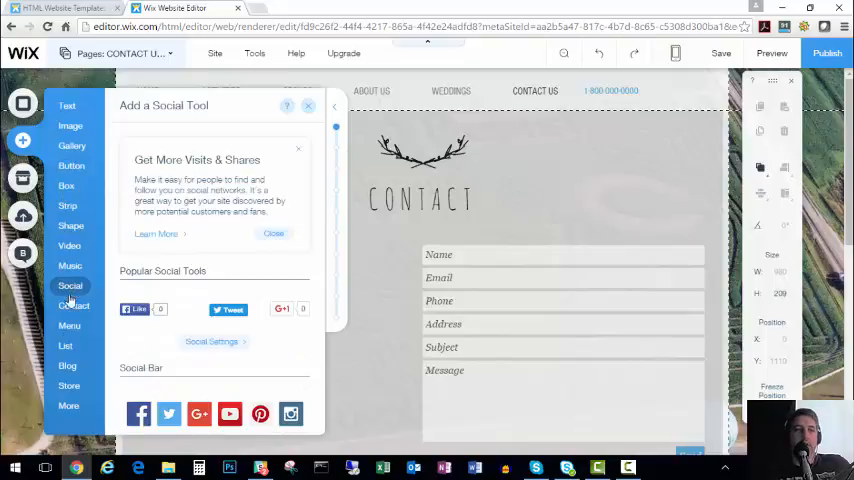
click(72, 224)
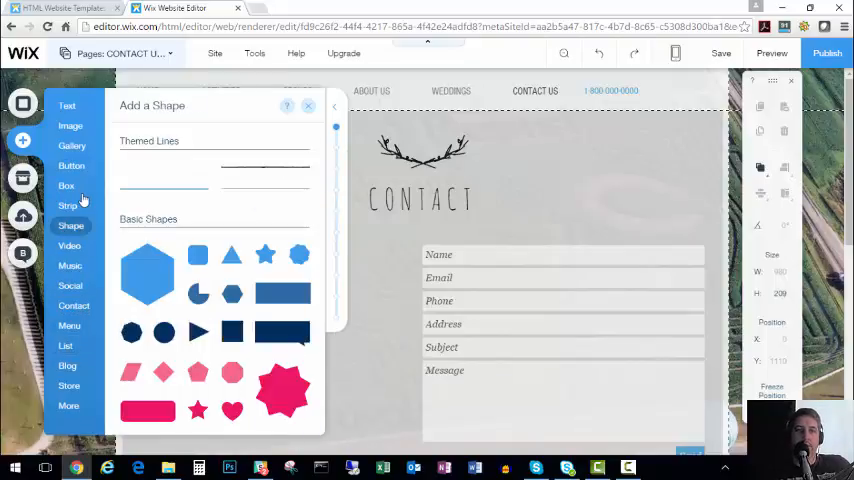
click(66, 186)
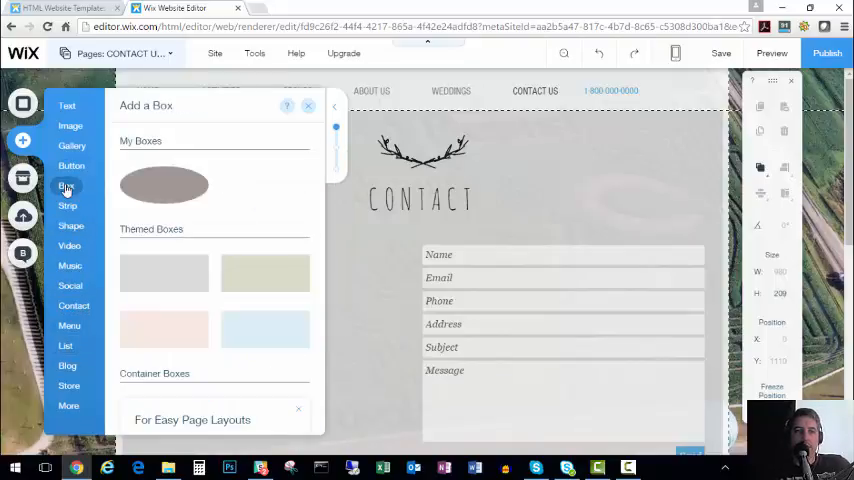
mouse_move(68, 188)
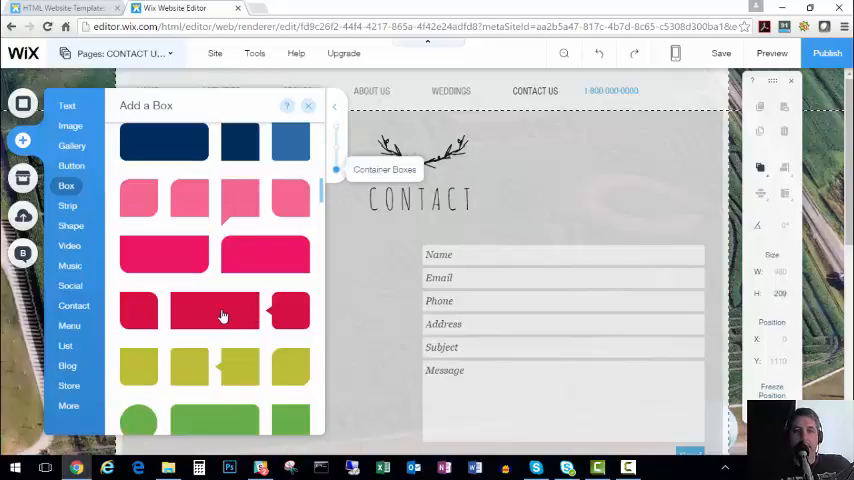
Step: Add a crimson box to the contact page and fade its background opacity to 19%
click(222, 316)
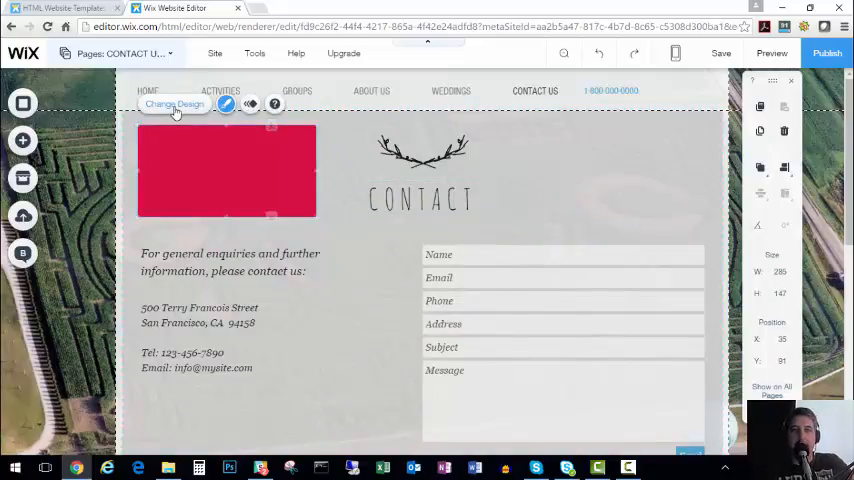
click(176, 104)
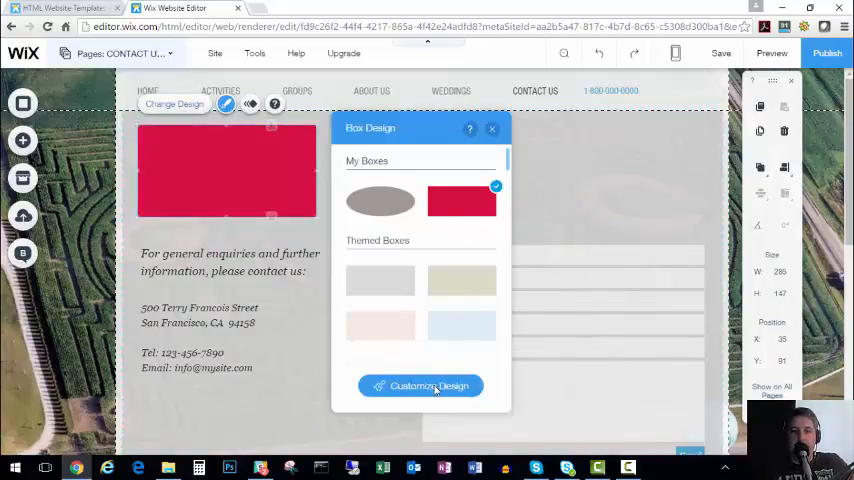
click(420, 384)
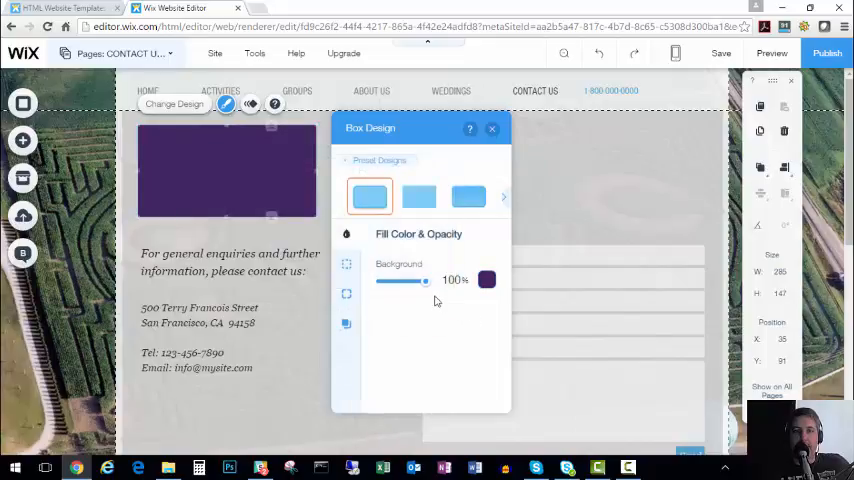
drag(424, 280, 384, 280)
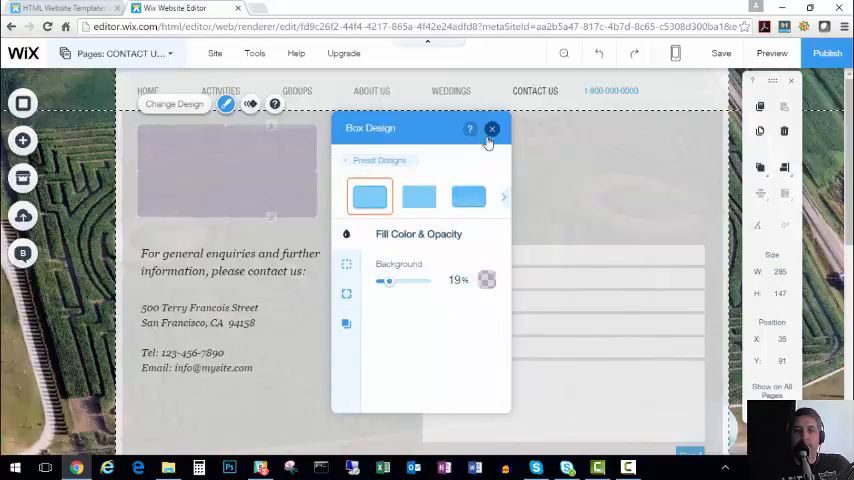
click(492, 128)
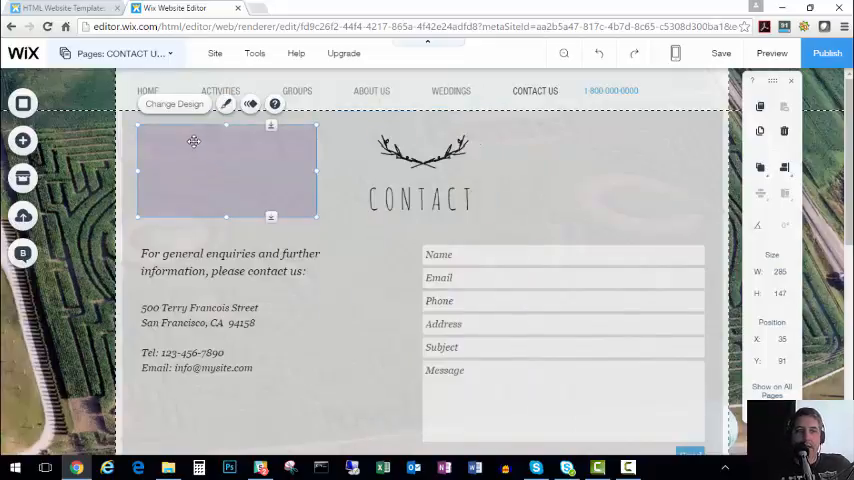
Step: Place a Small Heading text element inside the semi-transparent box
click(22, 140)
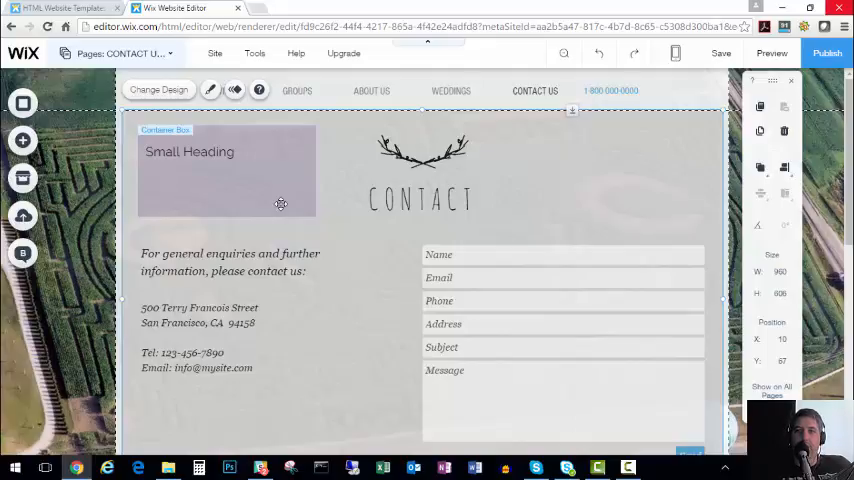
mouse_move(288, 200)
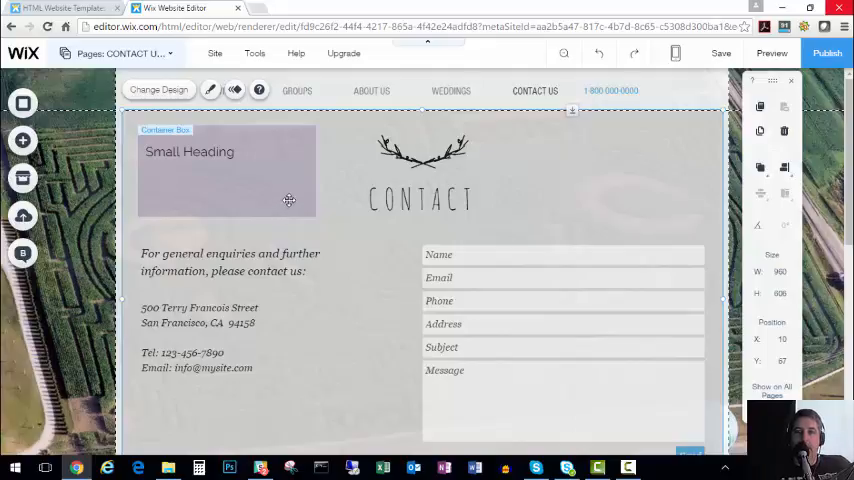
mouse_move(676, 52)
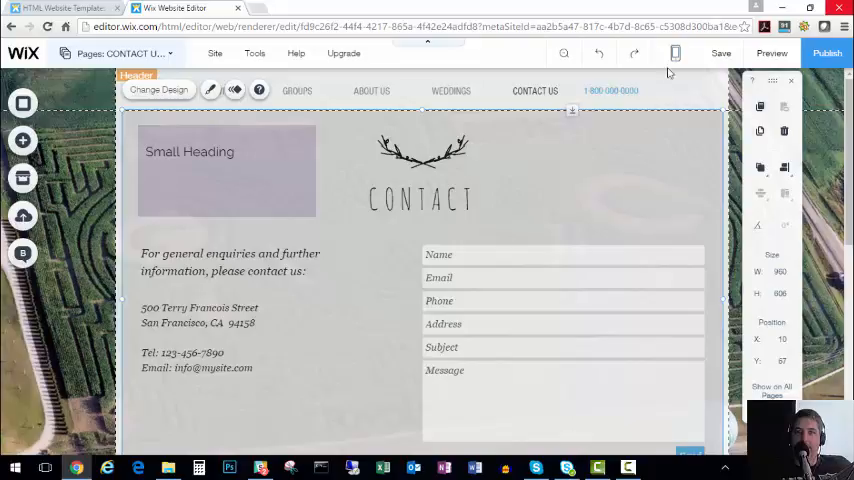
Step: Switch to the Home page and edit it in mobile view, viewing the Welcome section
click(120, 54)
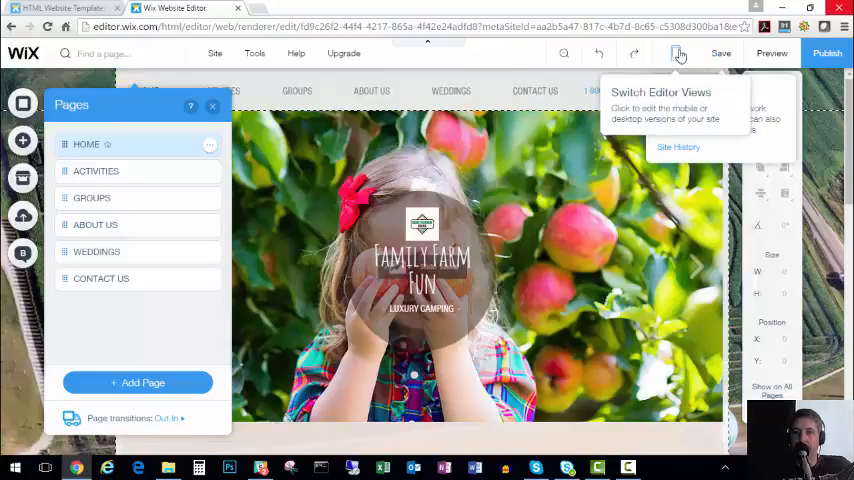
click(672, 52)
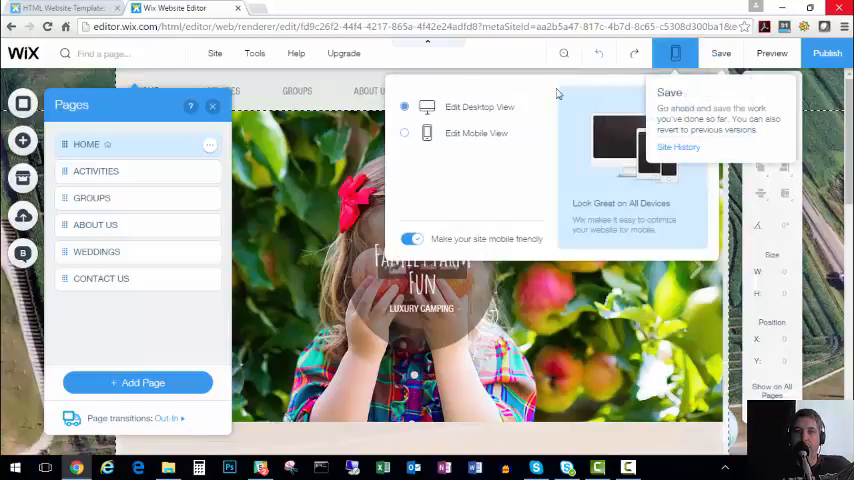
click(404, 132)
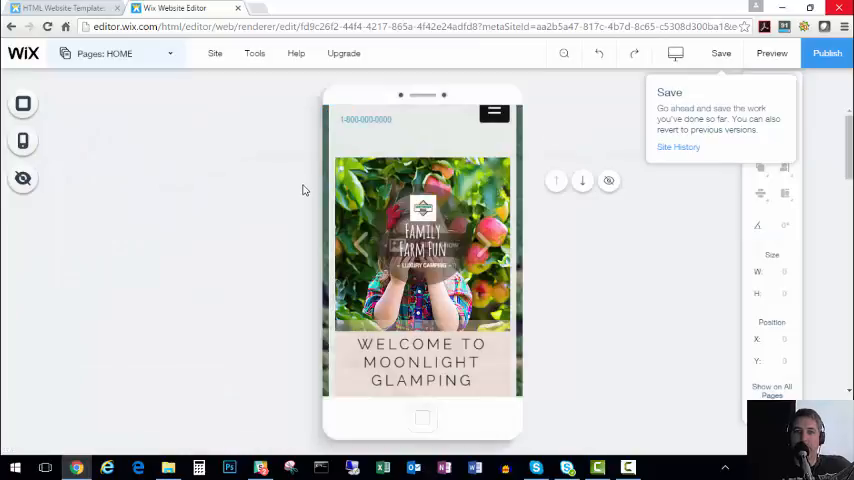
scroll(down, 3)
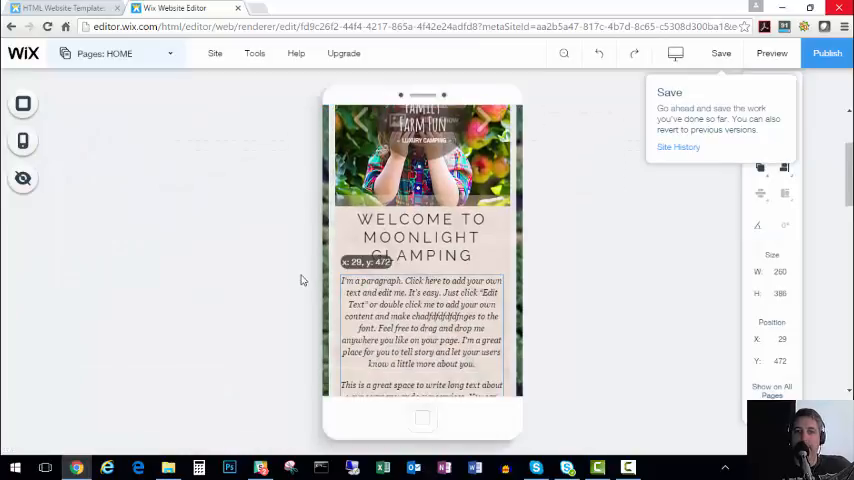
scroll(down, 3)
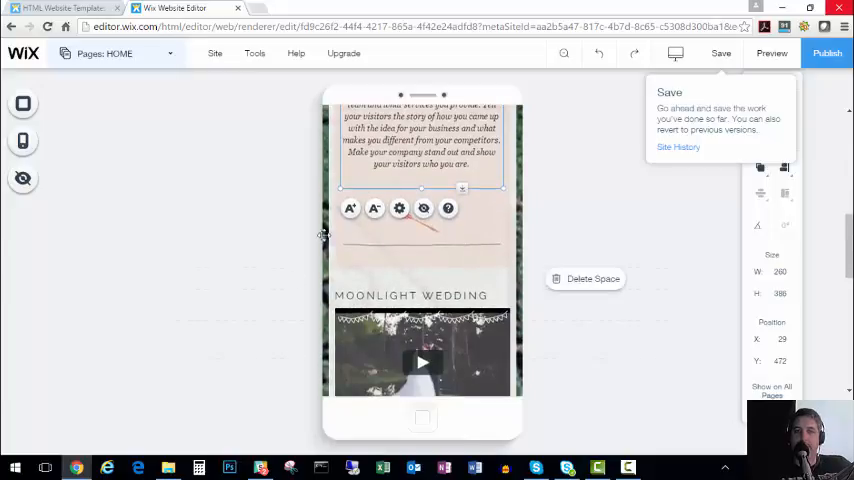